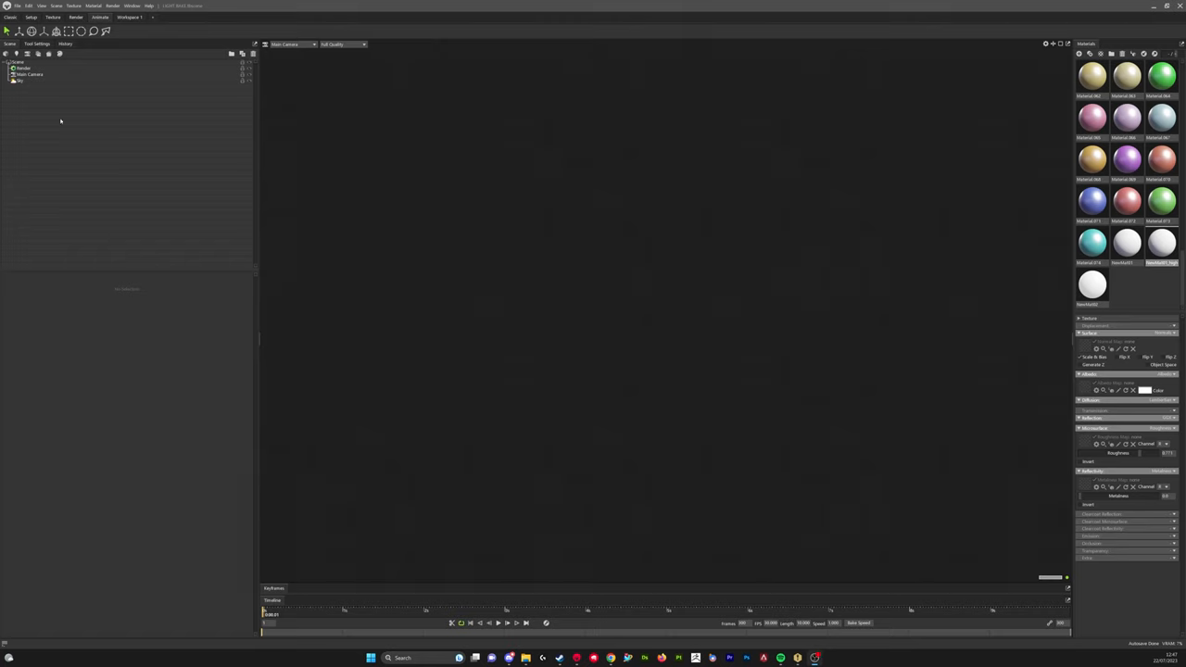
{"action": "mouse_move", "coordinate": [56, 111]}
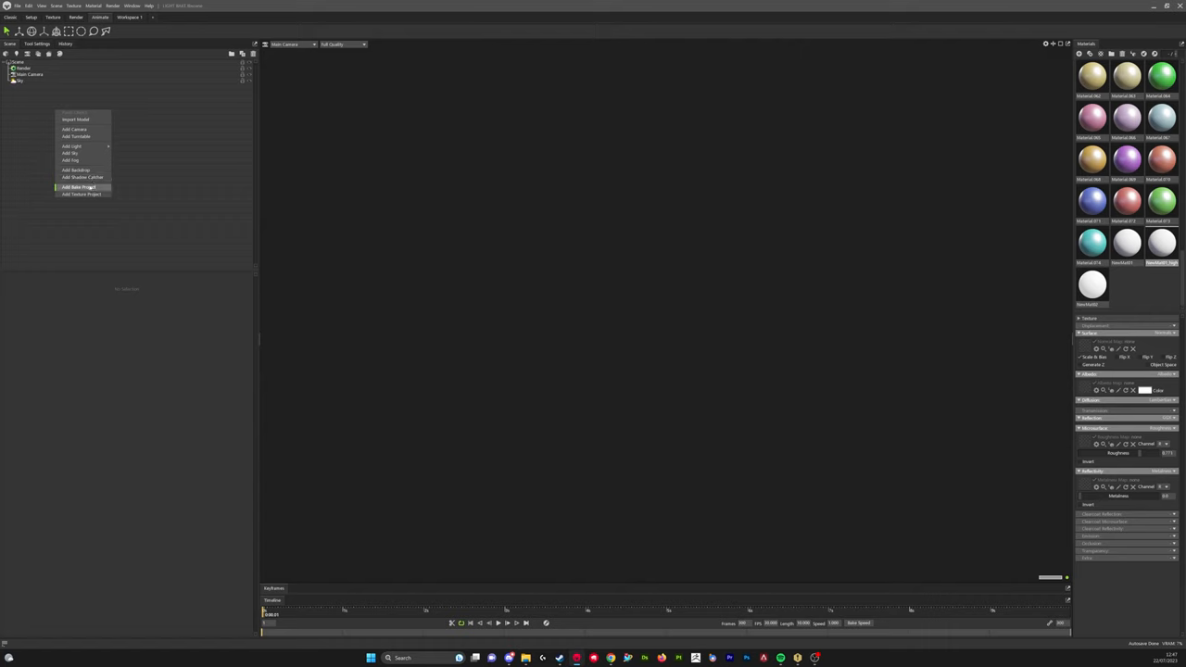
Step: Add a new bake project to the empty scene from the outliner context menu
{"action": "left_click", "coordinate": [78, 186]}
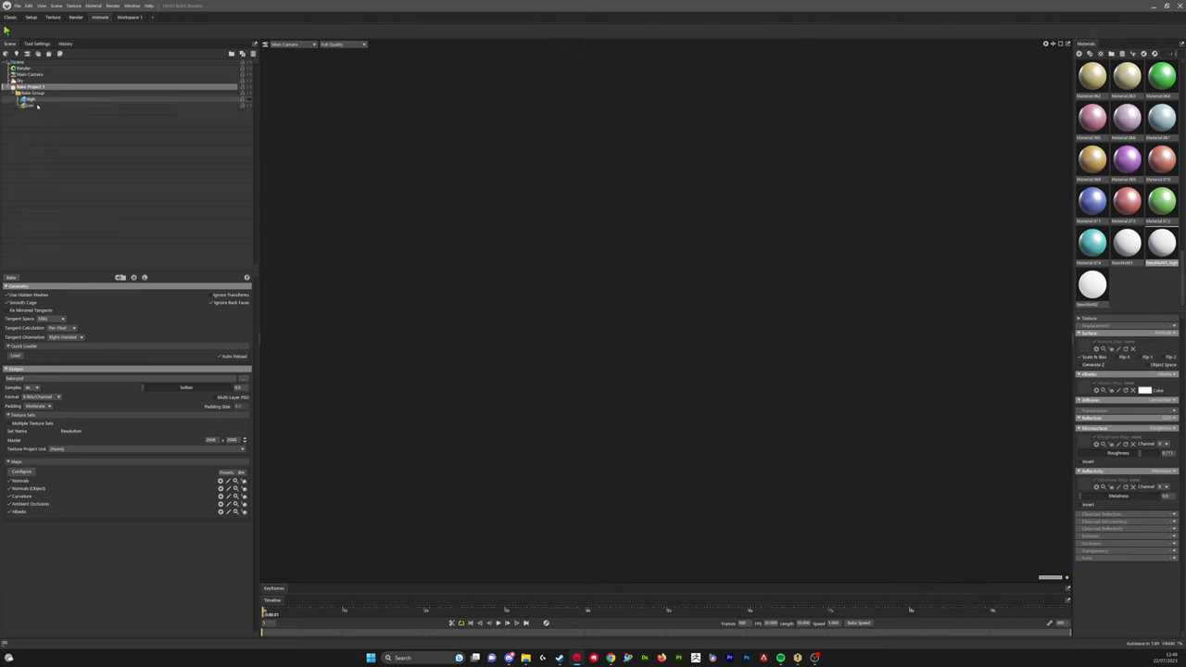
{"action": "mouse_move", "coordinate": [15, 355]}
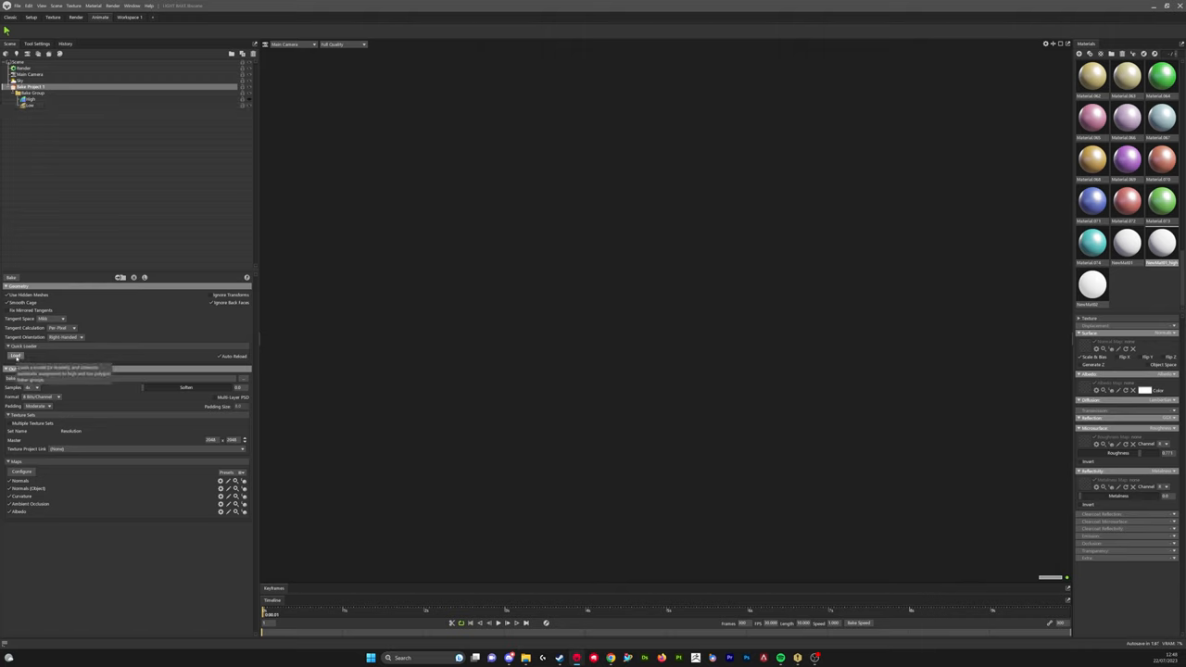
Step: Load the sci-fi crate FBX files into the bake project via Quick Loader
{"action": "left_click", "coordinate": [15, 356]}
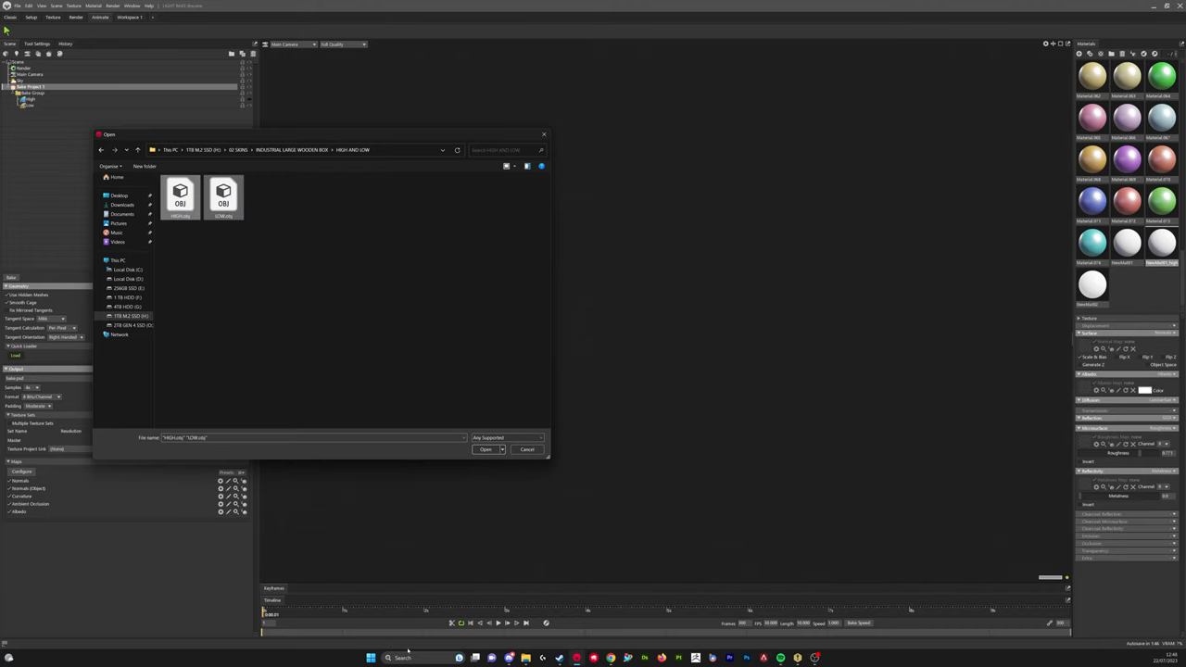
{"action": "left_click", "coordinate": [486, 450]}
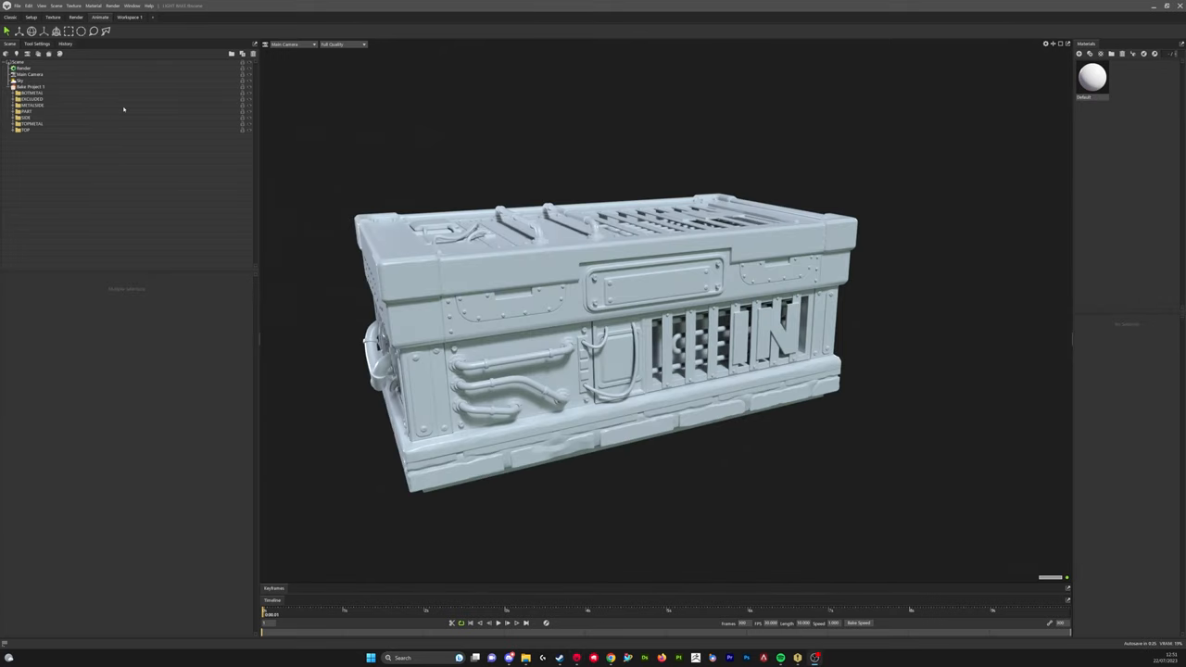
{"action": "mouse_move", "coordinate": [43, 137]}
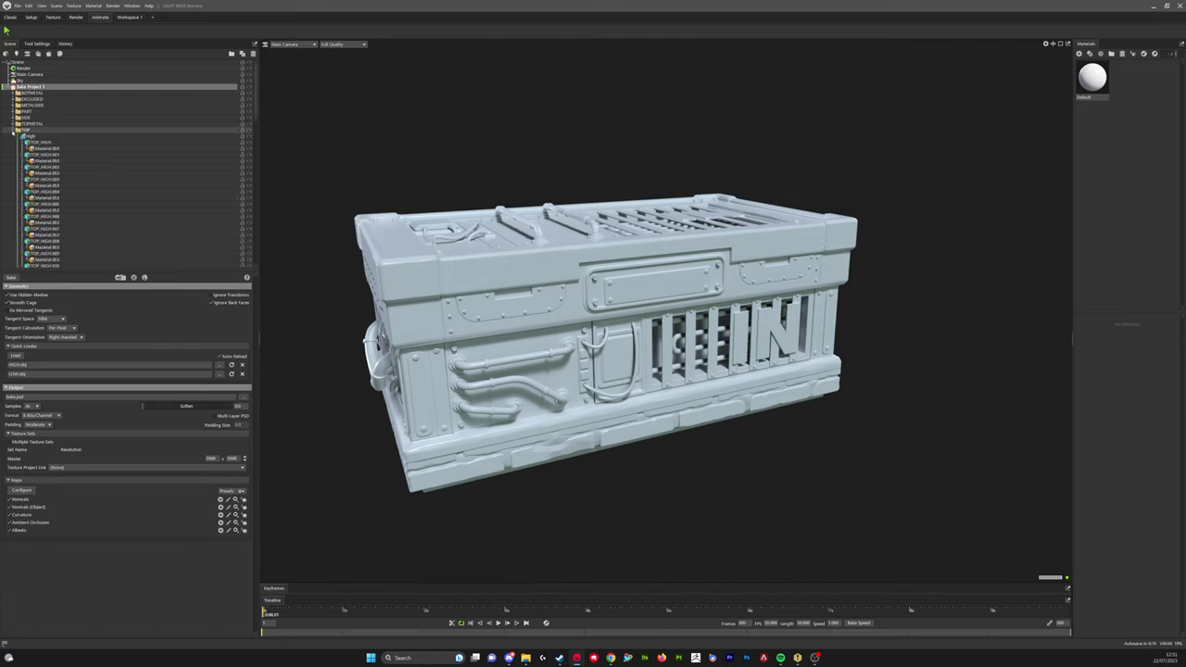
Step: Inspect the crate, then add a second material to the material library
{"action": "left_click", "coordinate": [17, 129]}
{"action": "type", "text": "NON EMISSIVE"}
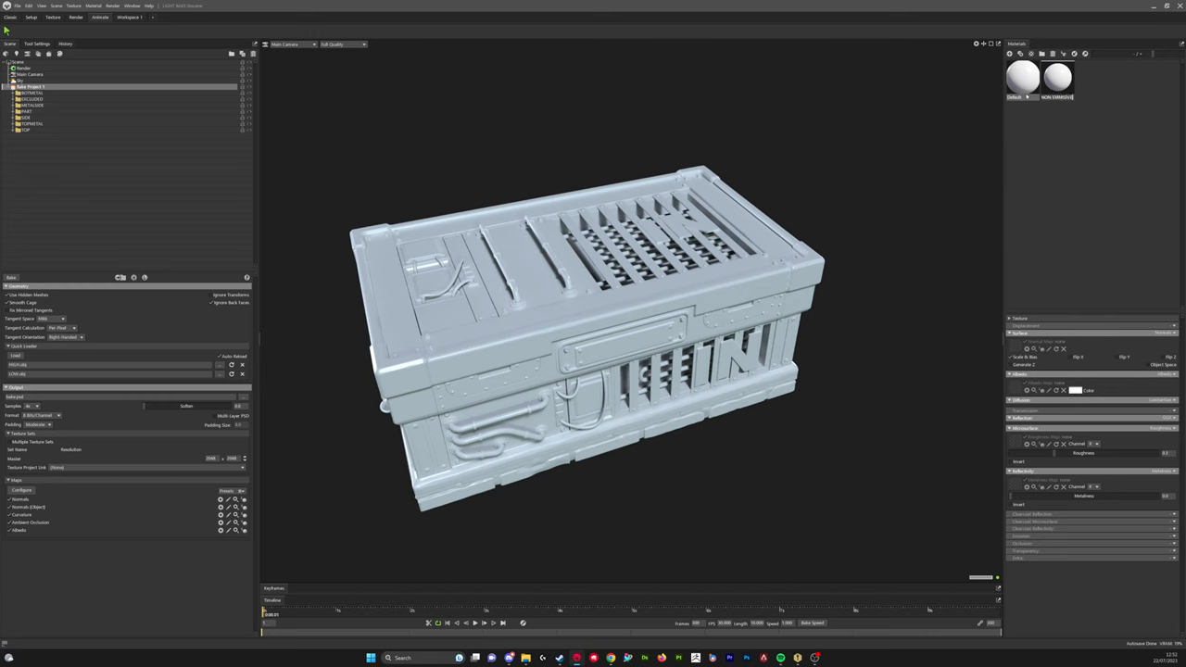
{"action": "left_click", "coordinate": [1056, 78]}
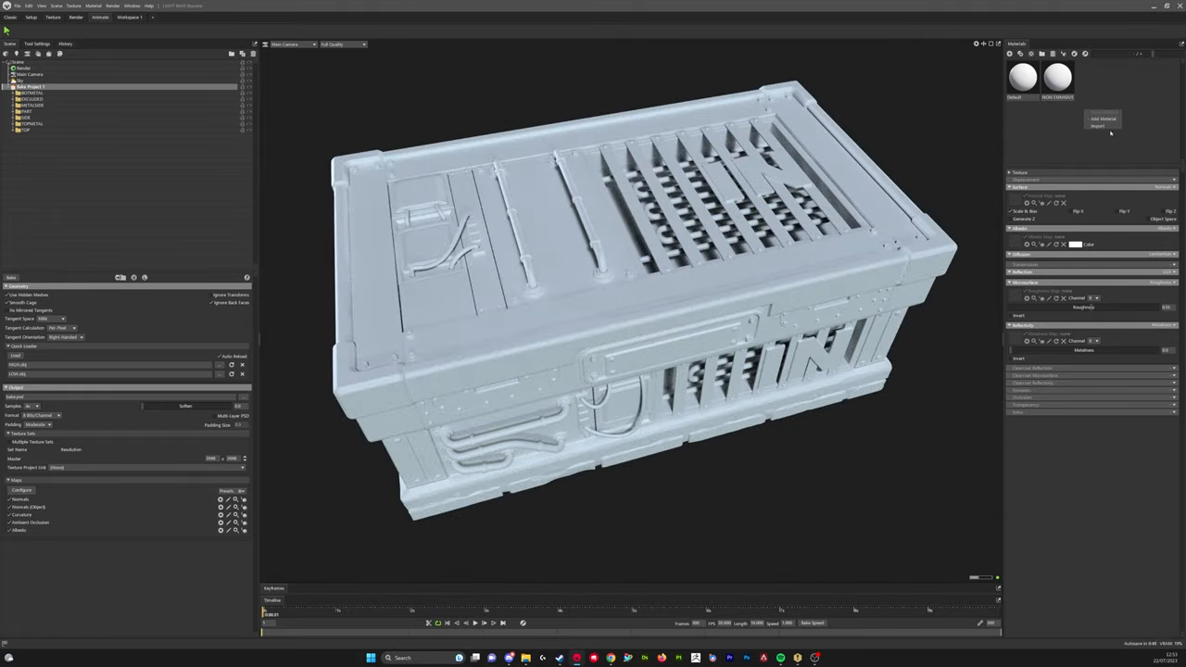
Step: Create a third material with Emissive enabled for the crate's white-glowing light panels
{"action": "left_click", "coordinate": [1103, 119]}
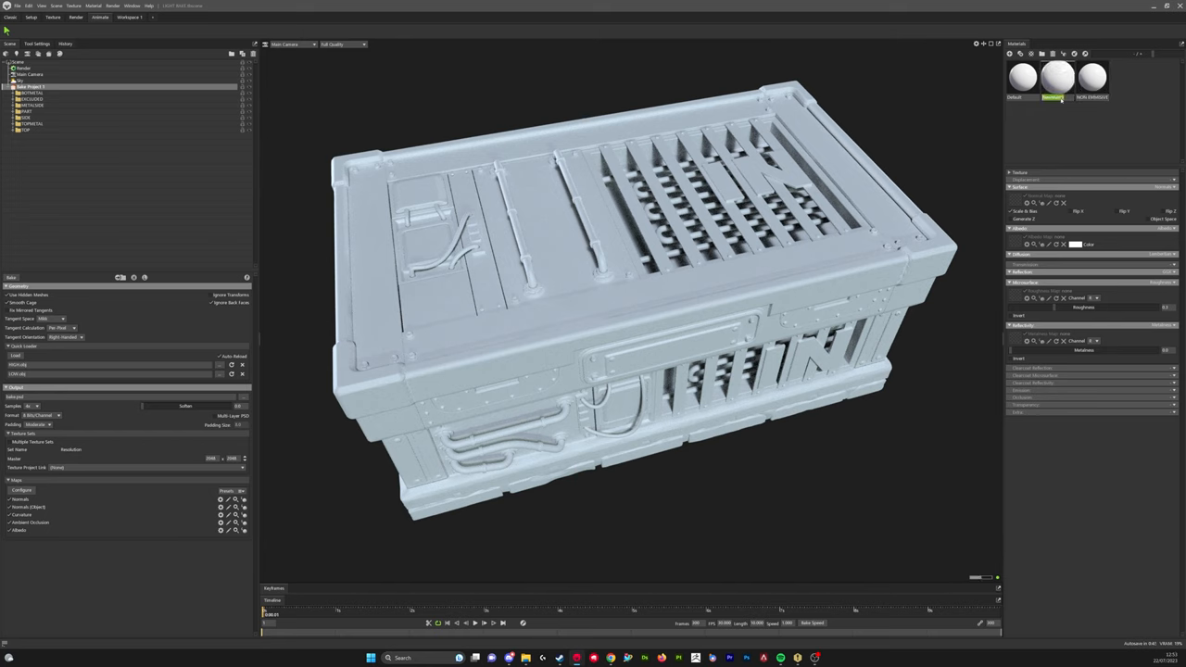
{"action": "left_click", "coordinate": [1056, 78]}
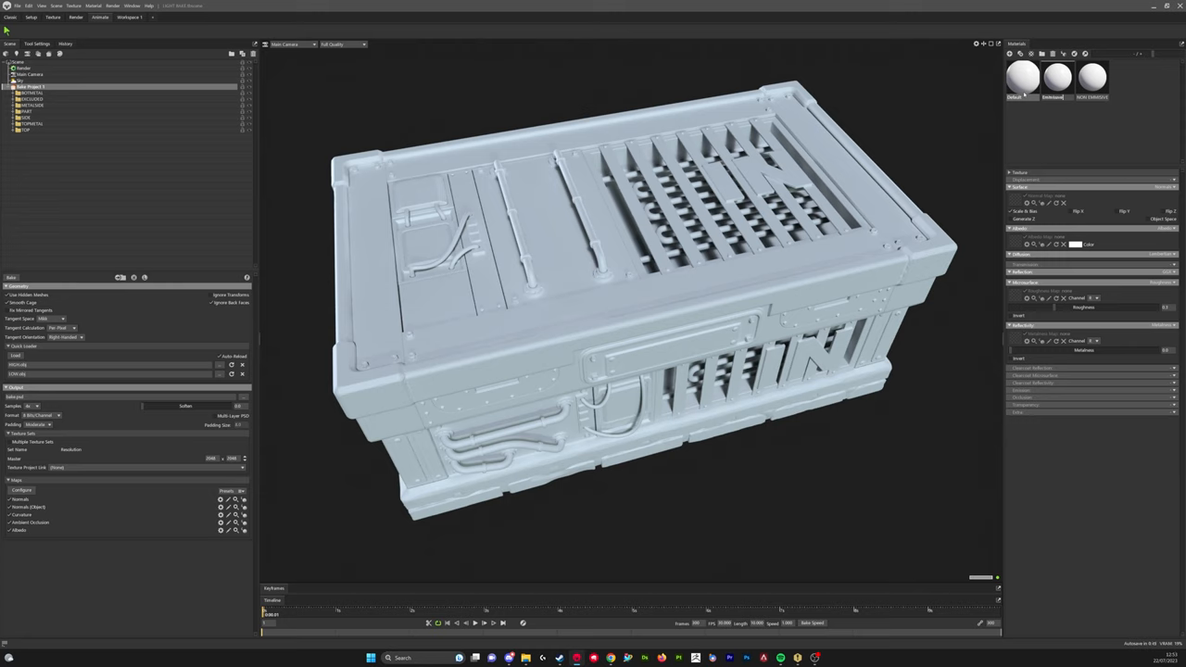
{"action": "left_click", "coordinate": [1056, 78]}
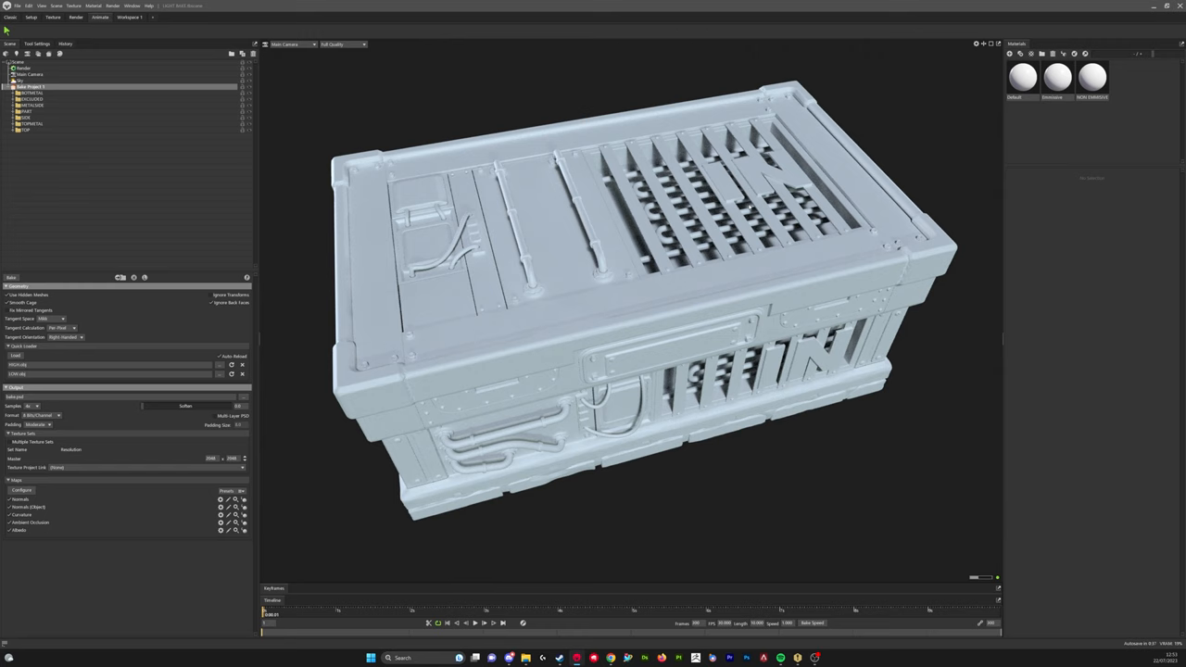
{"action": "left_click", "coordinate": [1056, 78]}
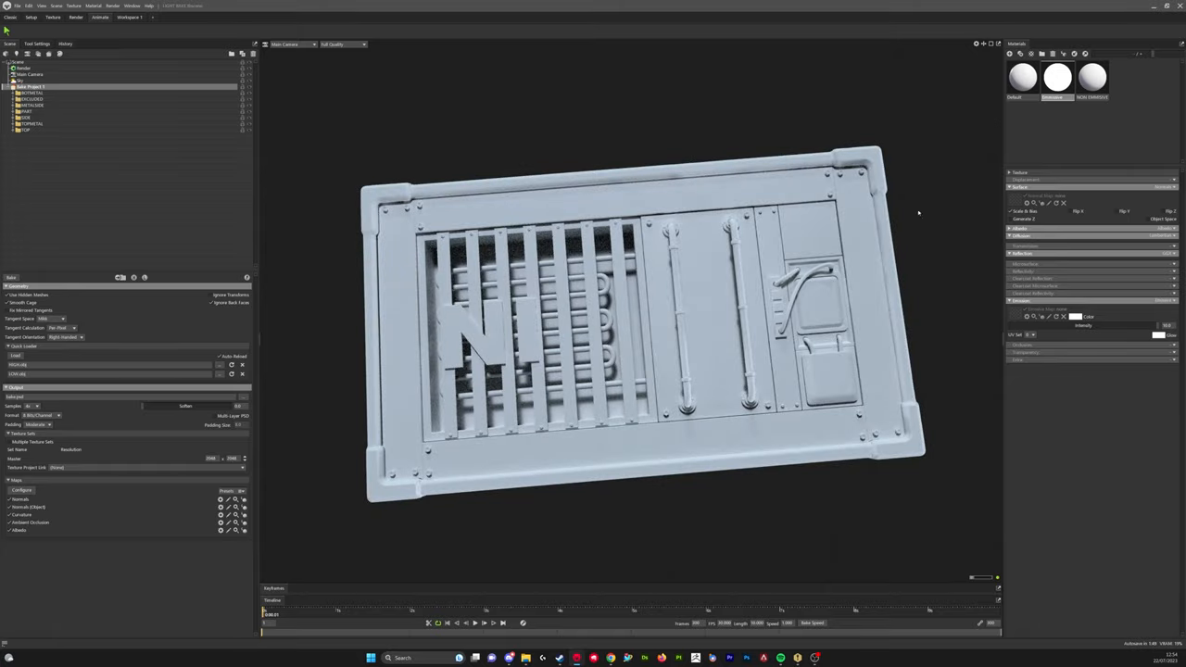
{"action": "mouse_move", "coordinate": [834, 315]}
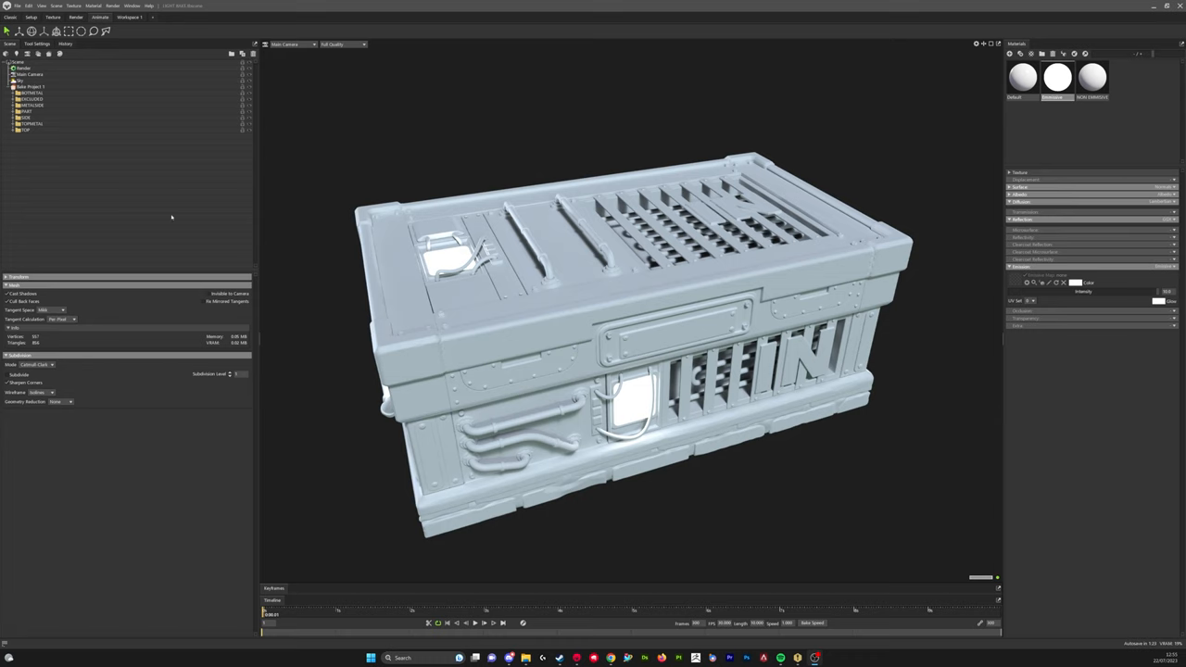
{"action": "mouse_move", "coordinate": [367, 304]}
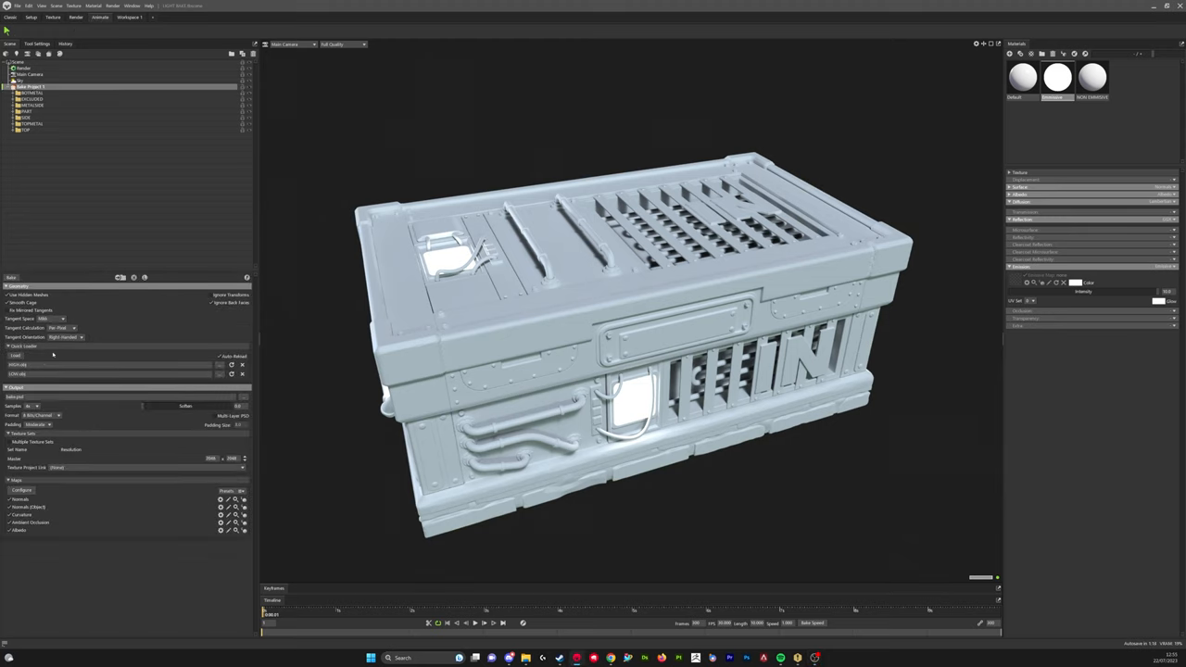
Step: Select the bake project and bring up its Configure list of map types
{"action": "left_click", "coordinate": [63, 337]}
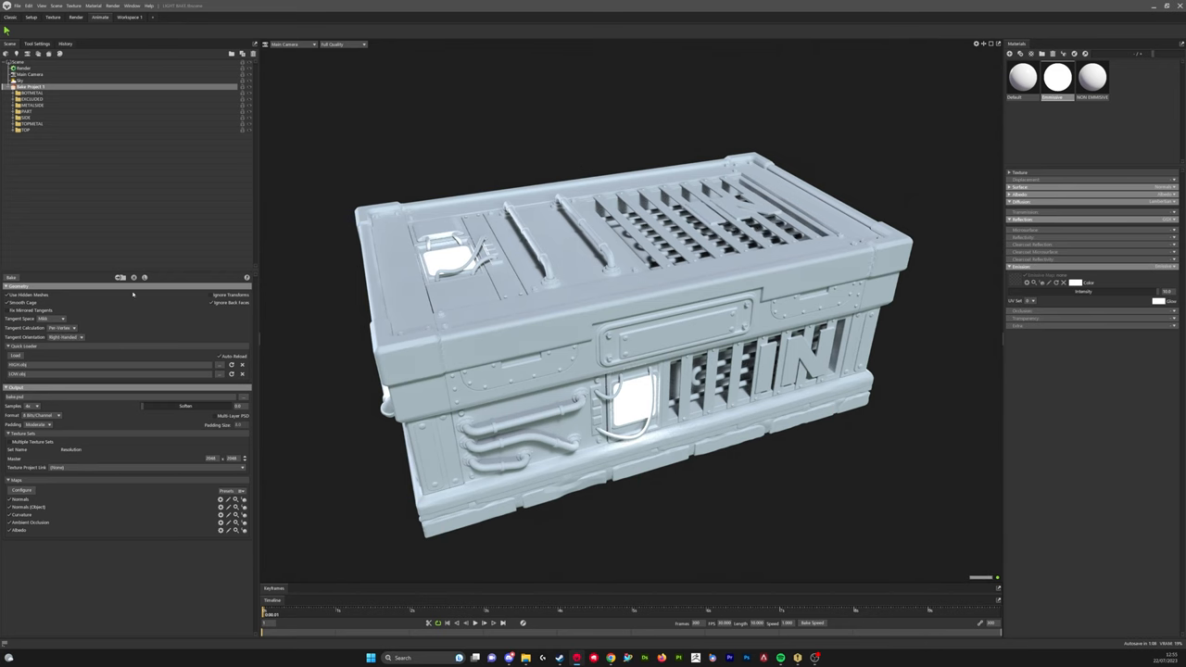
{"action": "mouse_move", "coordinate": [71, 435]}
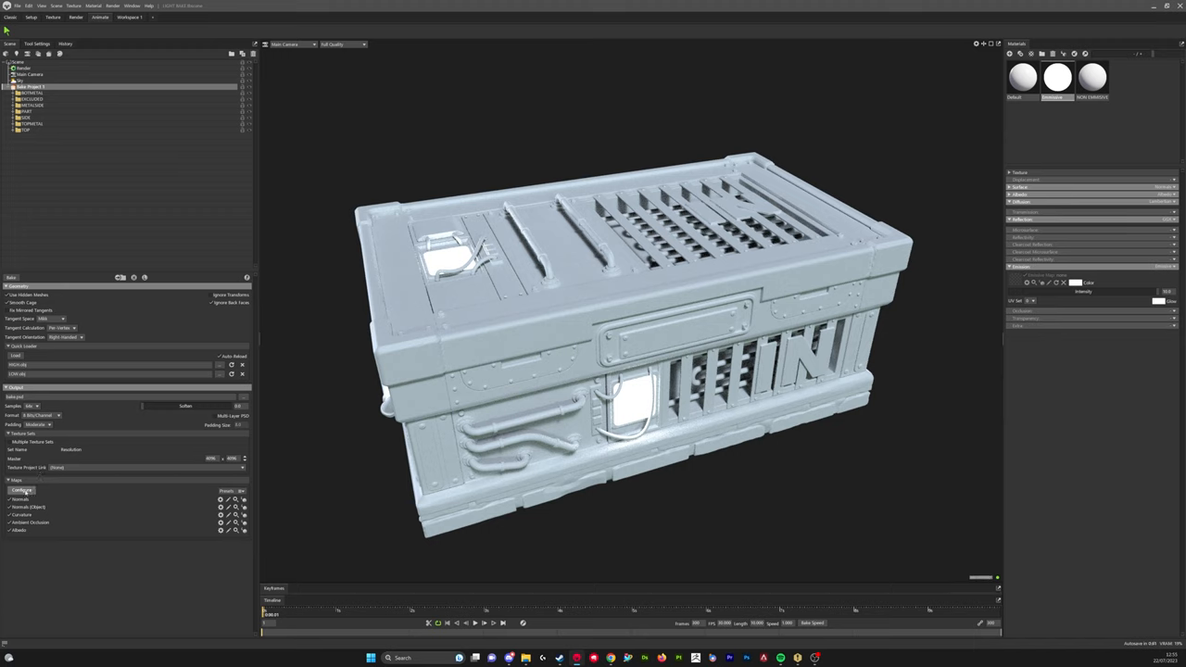
{"action": "left_click", "coordinate": [22, 489]}
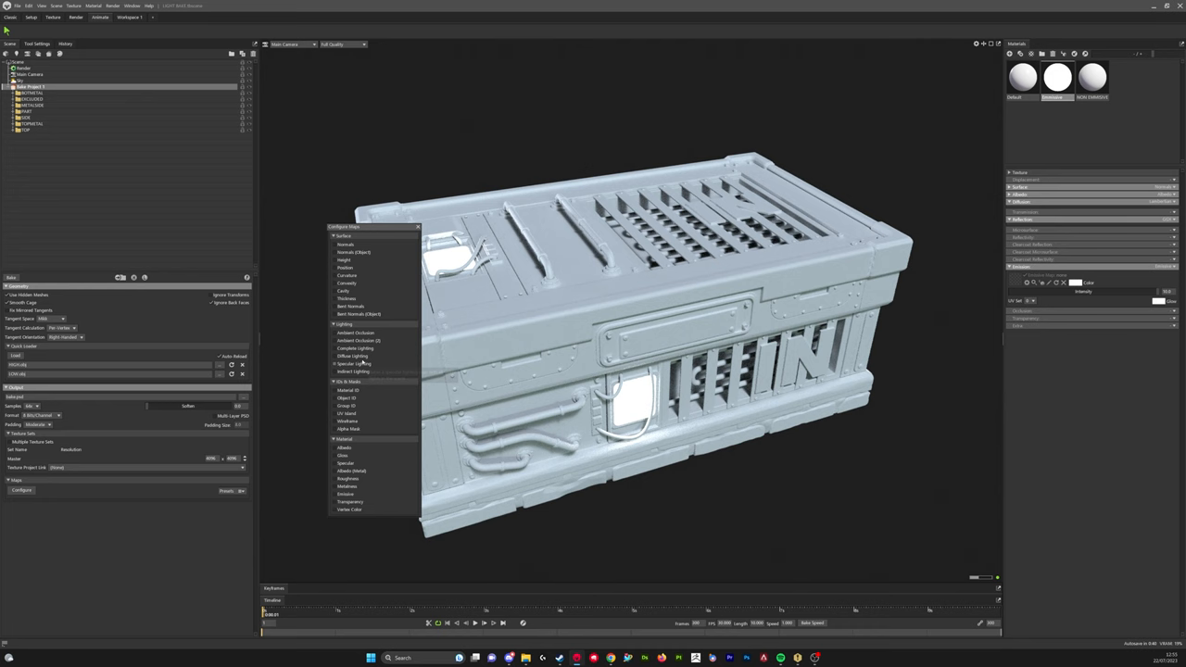
Step: Add a Lighting map to the bake outputs and bring up its settings popup
{"action": "left_click", "coordinate": [356, 348]}
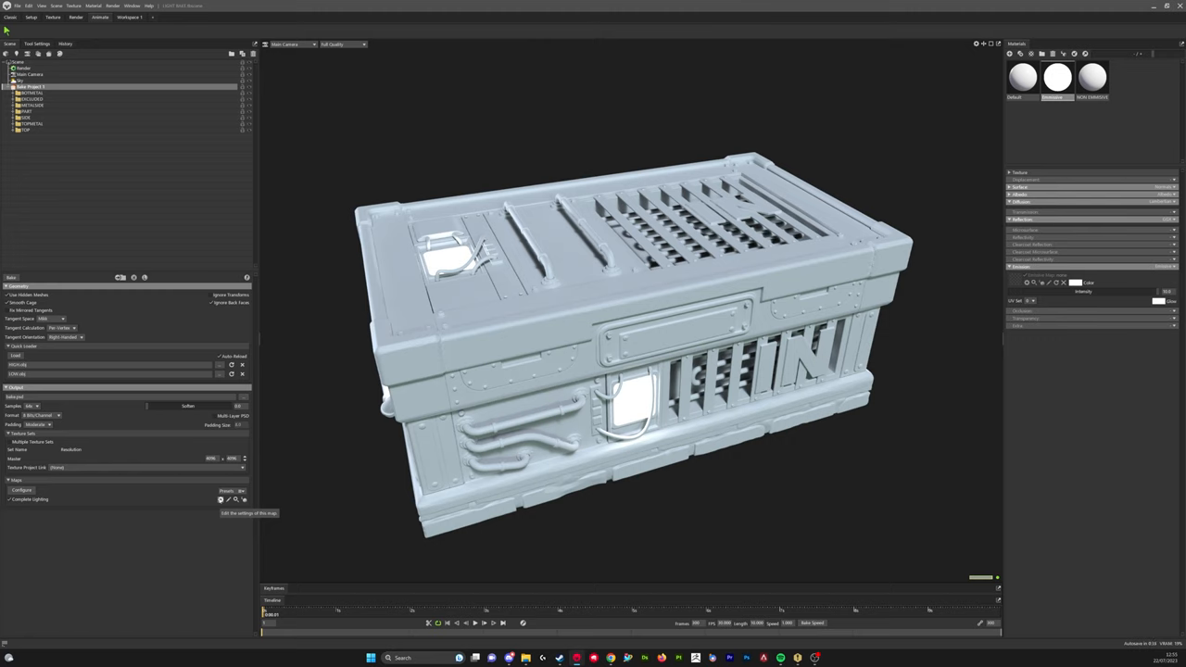
{"action": "left_click", "coordinate": [221, 501]}
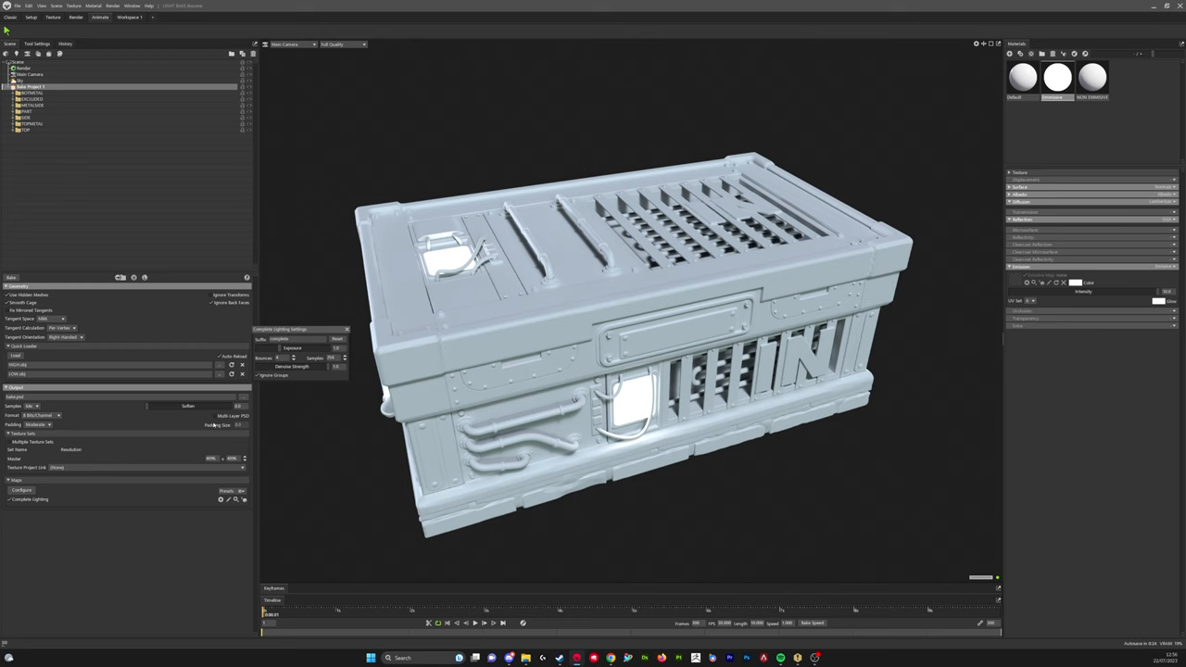
{"action": "mouse_move", "coordinate": [160, 441]}
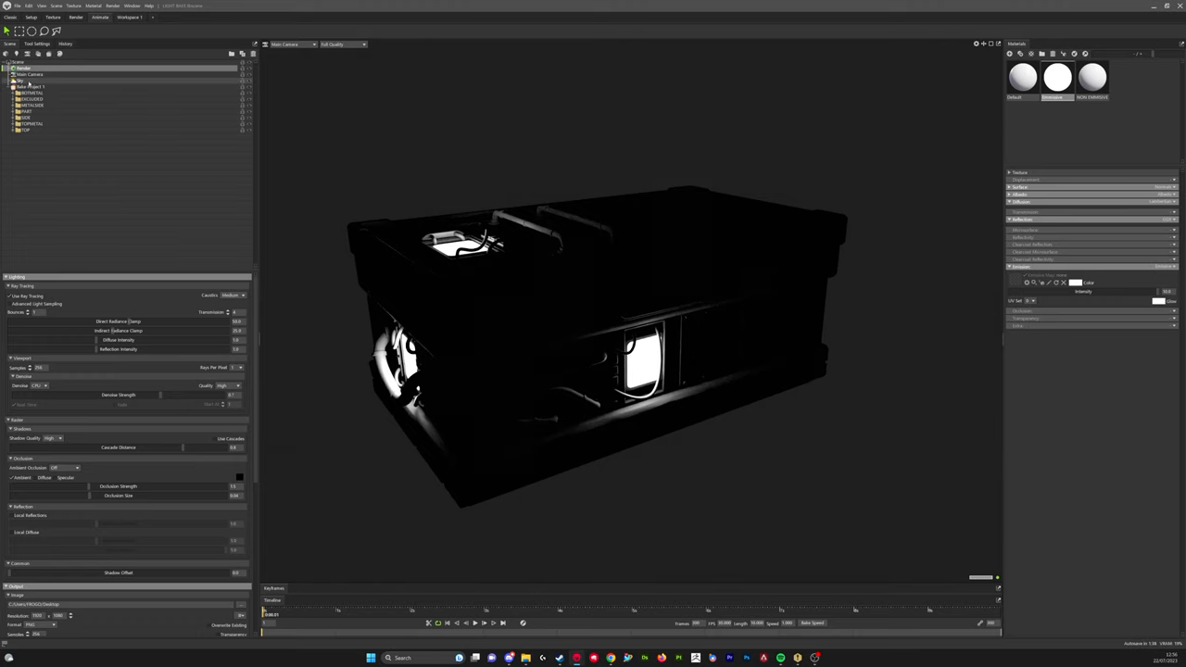
Step: Choose where the baked output will be saved, bringing up the save dialog
{"action": "left_click", "coordinate": [30, 87]}
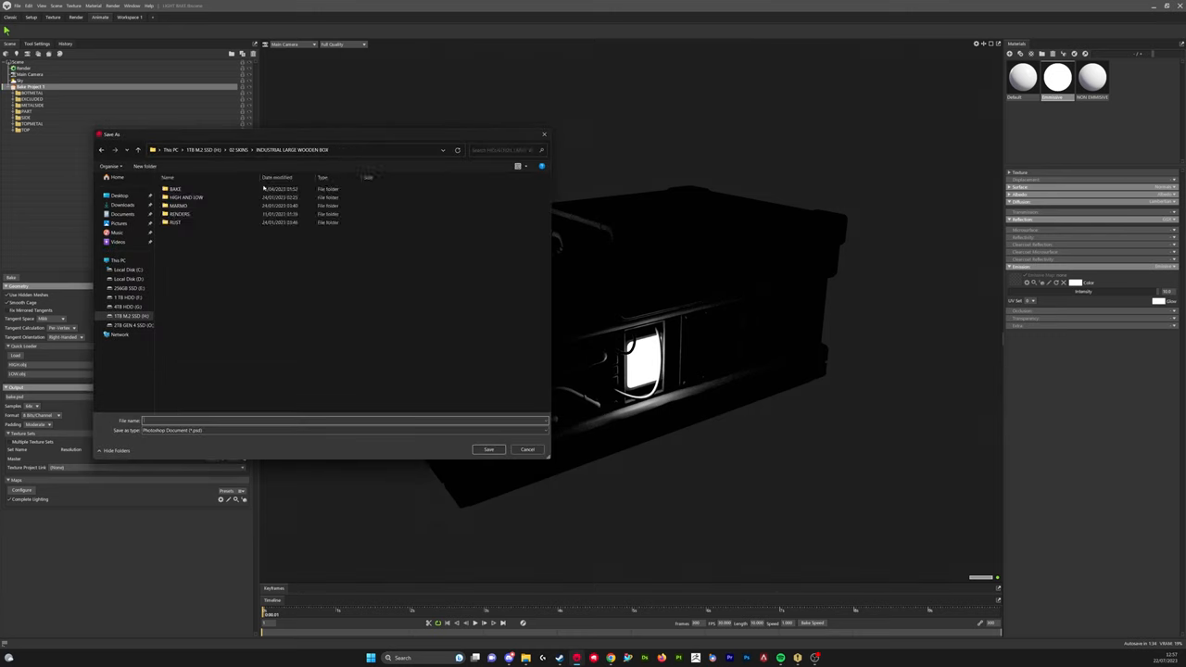
Step: Save the bake output as 'Light Bake' in the existing texture maps folder
{"action": "double_click", "coordinate": [174, 189]}
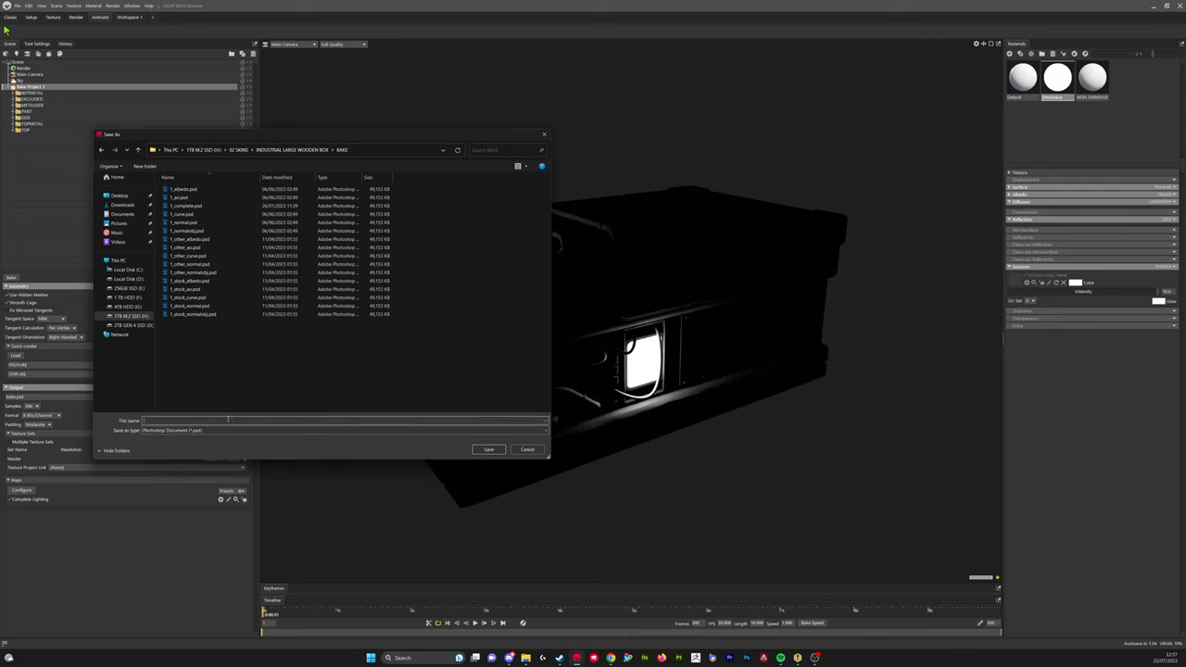
{"action": "type", "text": "Light Bake"}
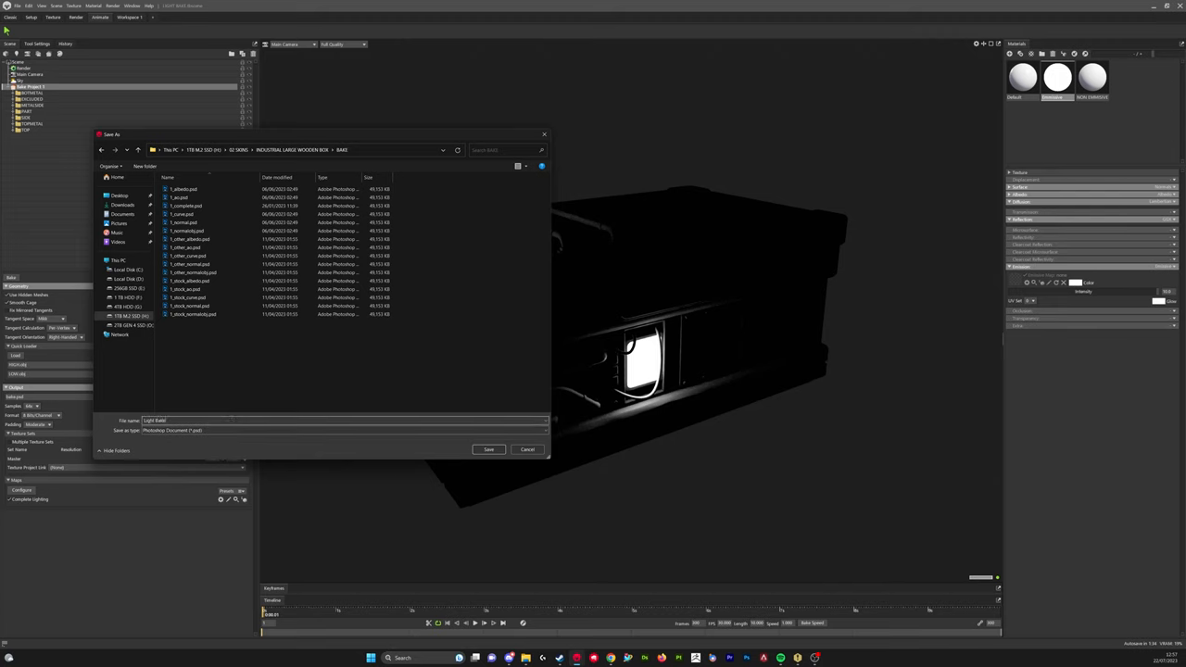
{"action": "left_click", "coordinate": [489, 450]}
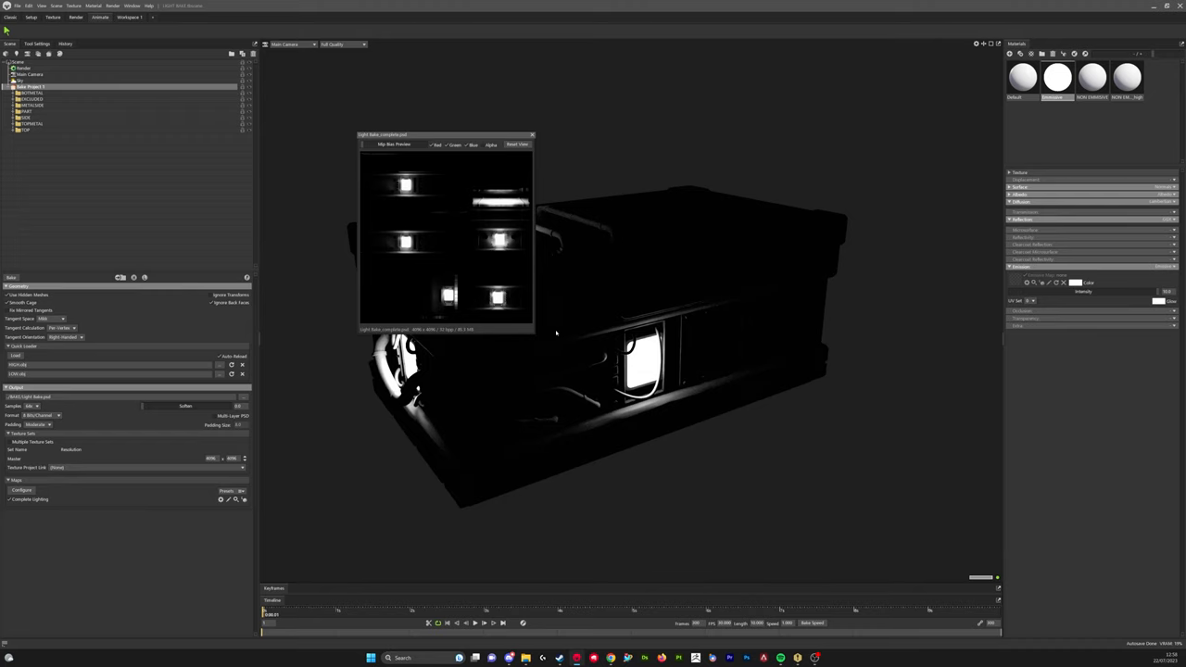
Step: Review the baked glow map in the Texture Preview, then return to the dark crate
{"action": "left_click_drag", "start_coordinate": [534, 334], "coordinate": [769, 534]}
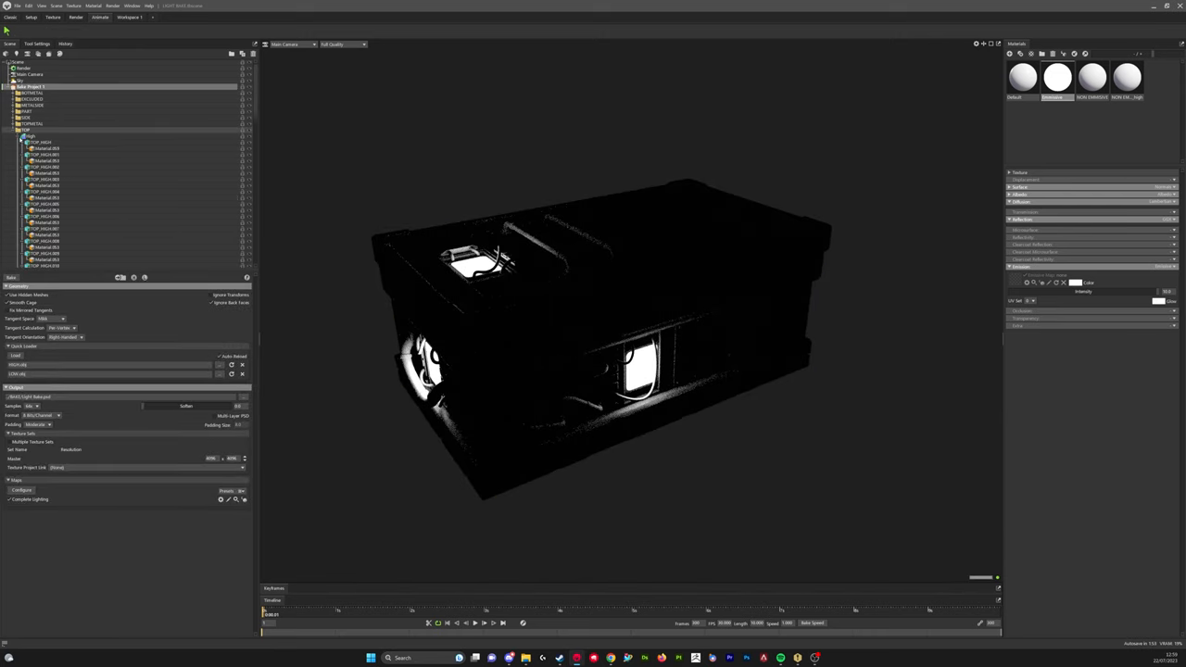
Step: Bake the light map for the crate's bright side panel and preview the result
{"action": "left_click", "coordinate": [22, 135]}
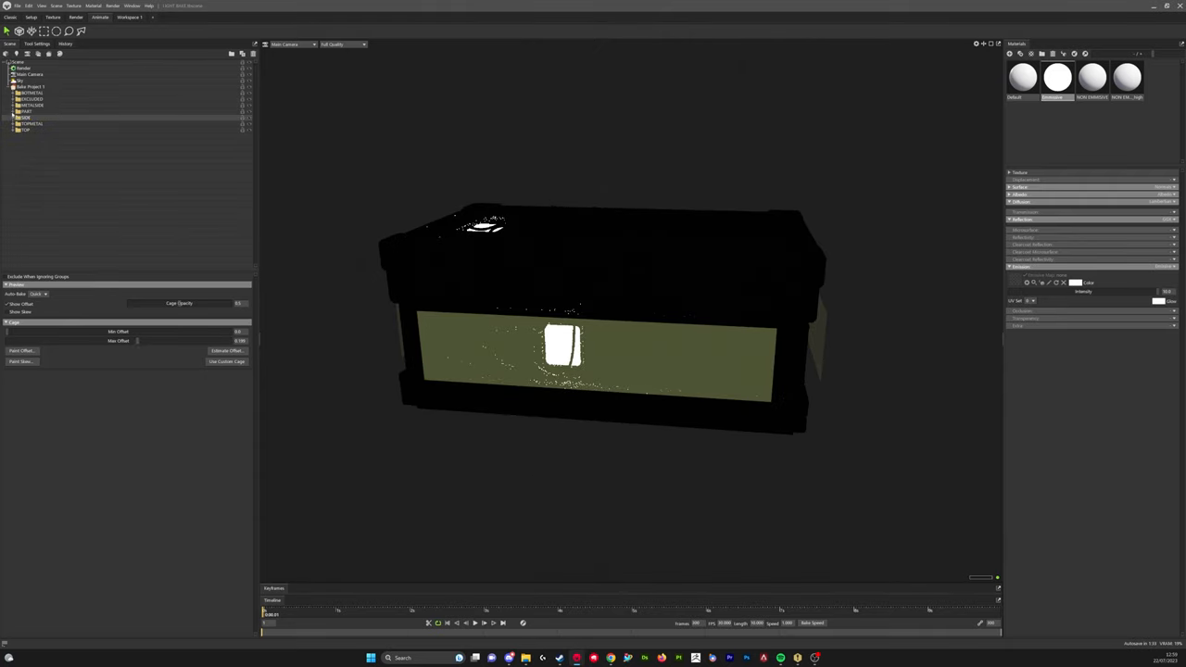
{"action": "left_click", "coordinate": [15, 118]}
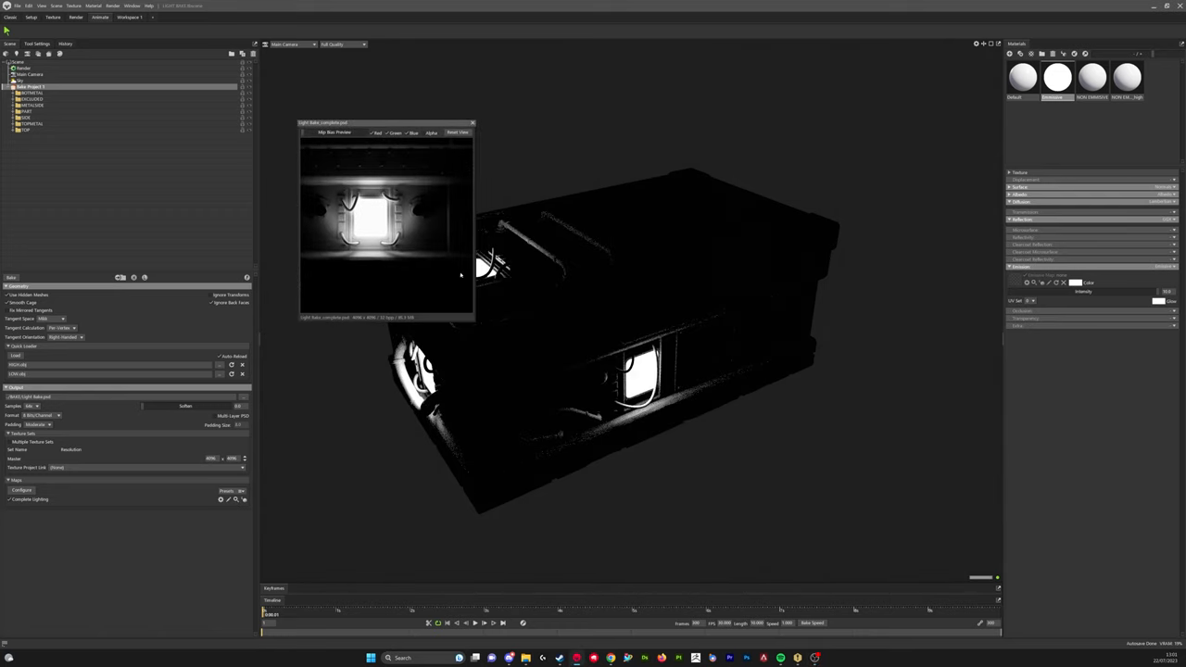
Step: Move the Texture Preview window aside to get back to the glowing crate view
{"action": "left_click_drag", "start_coordinate": [474, 315], "coordinate": [849, 574]}
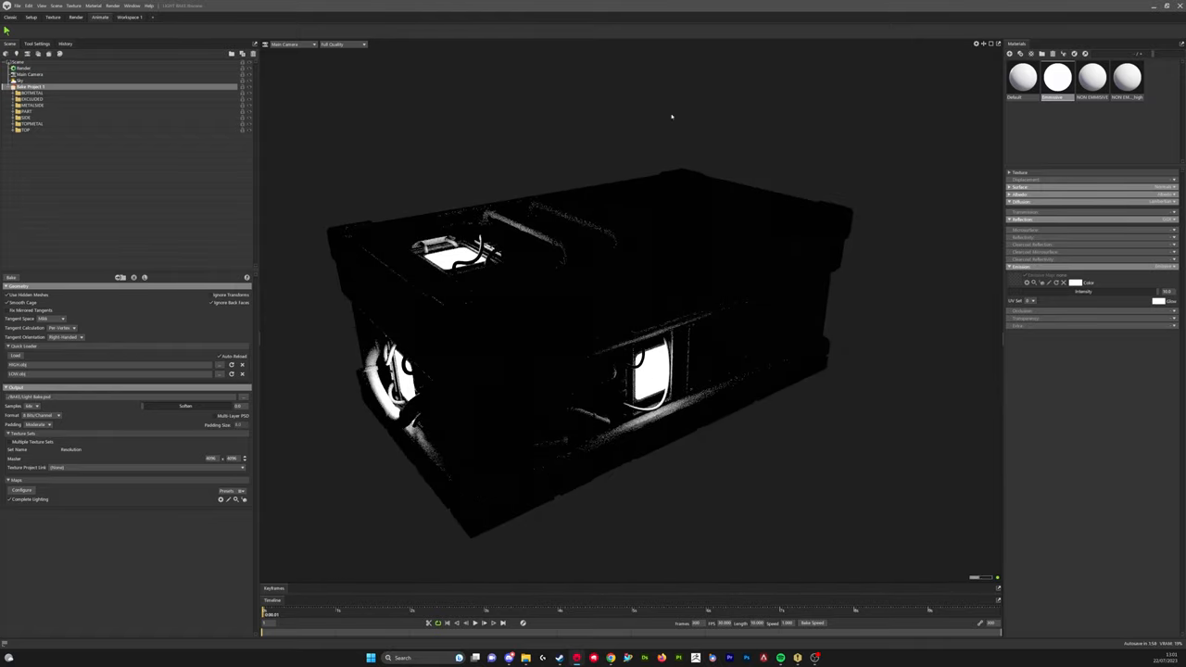
Step: Lower the sky brightness and make the grille material emissive so only the grille glows
{"action": "left_click", "coordinate": [20, 80]}
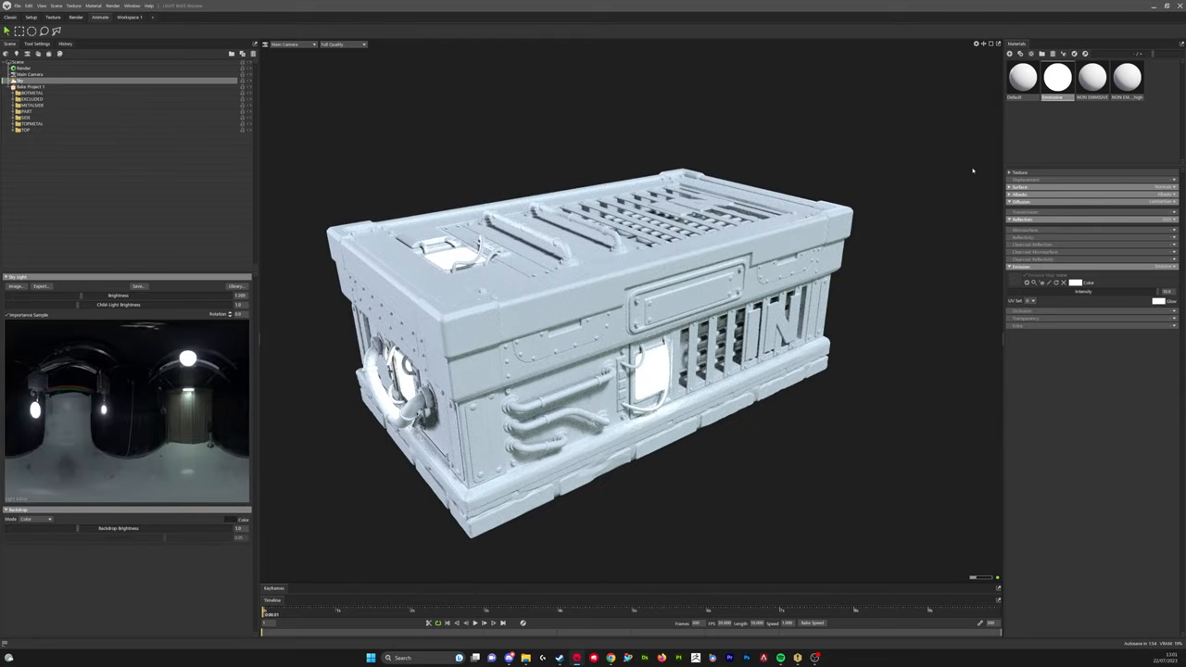
{"action": "left_click", "coordinate": [1092, 78]}
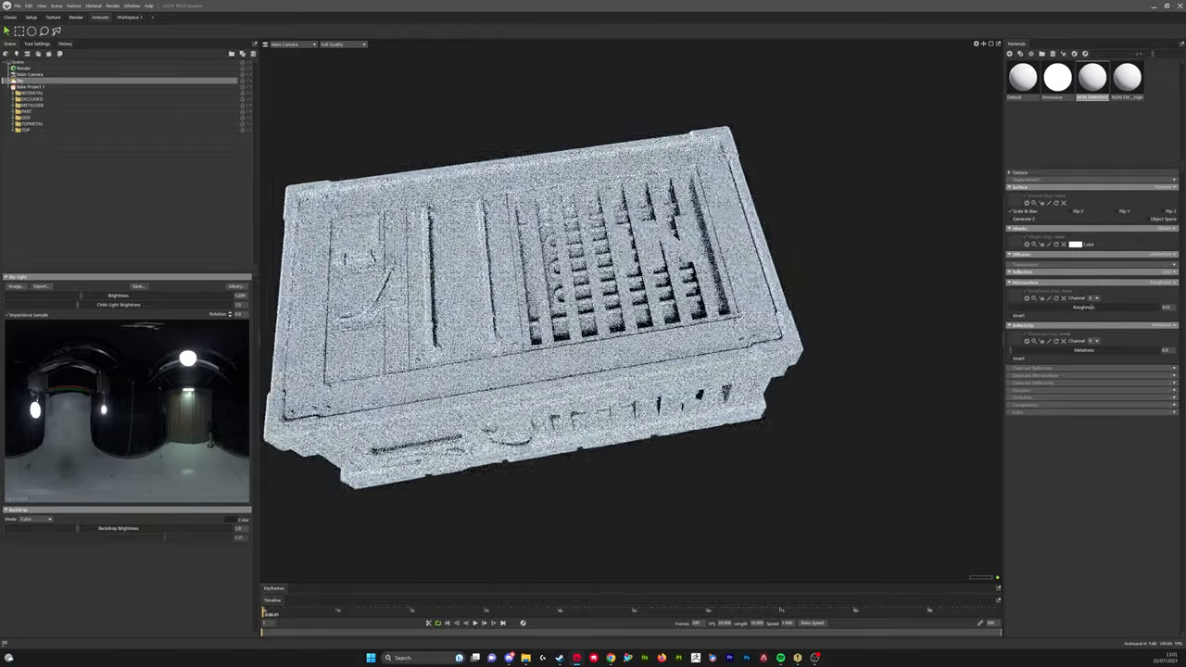
{"action": "left_click", "coordinate": [1056, 77]}
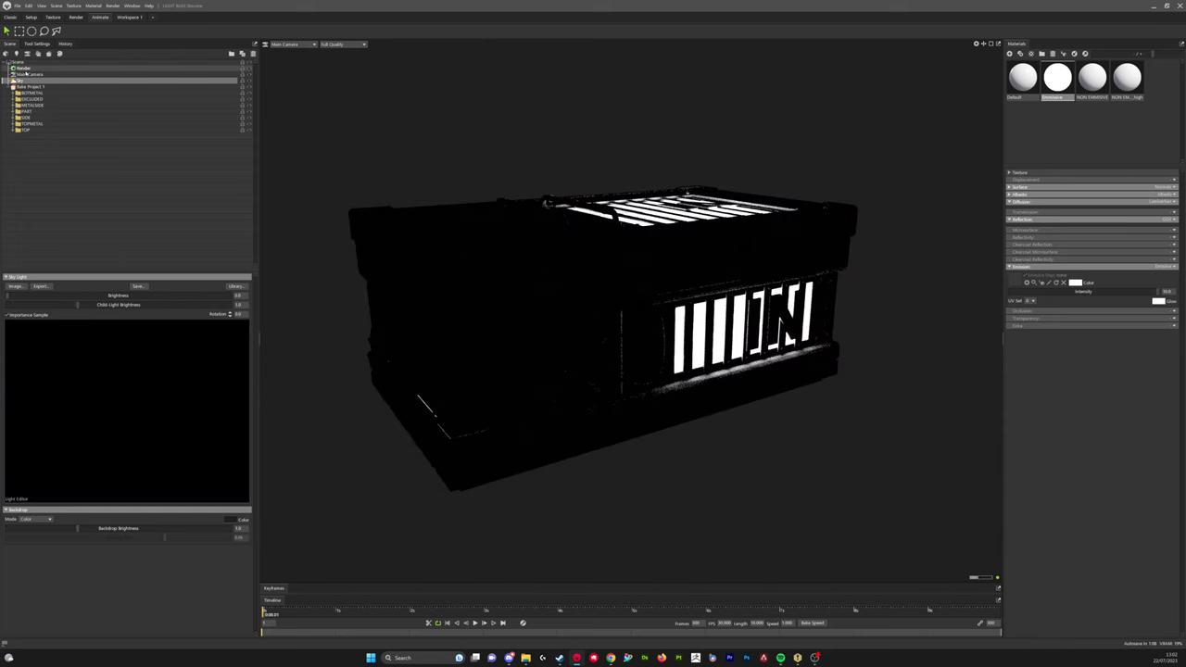
Step: Select the Baker object and bake the grille and IN panel light map
{"action": "left_click", "coordinate": [30, 87]}
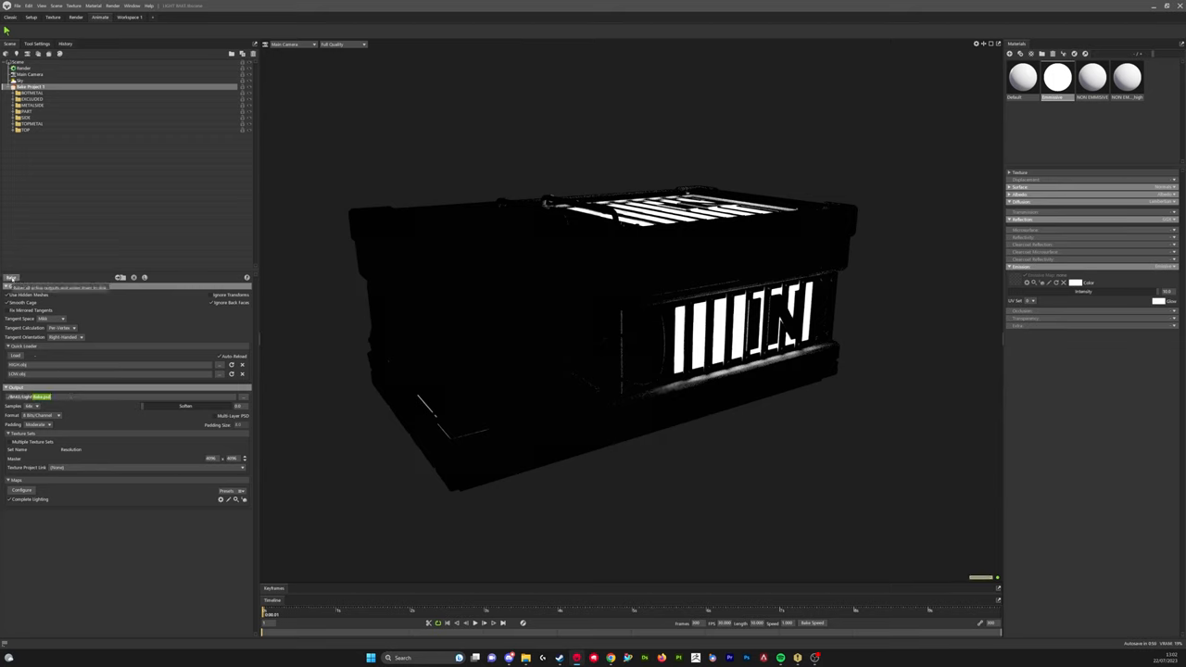
{"action": "left_click", "coordinate": [11, 278]}
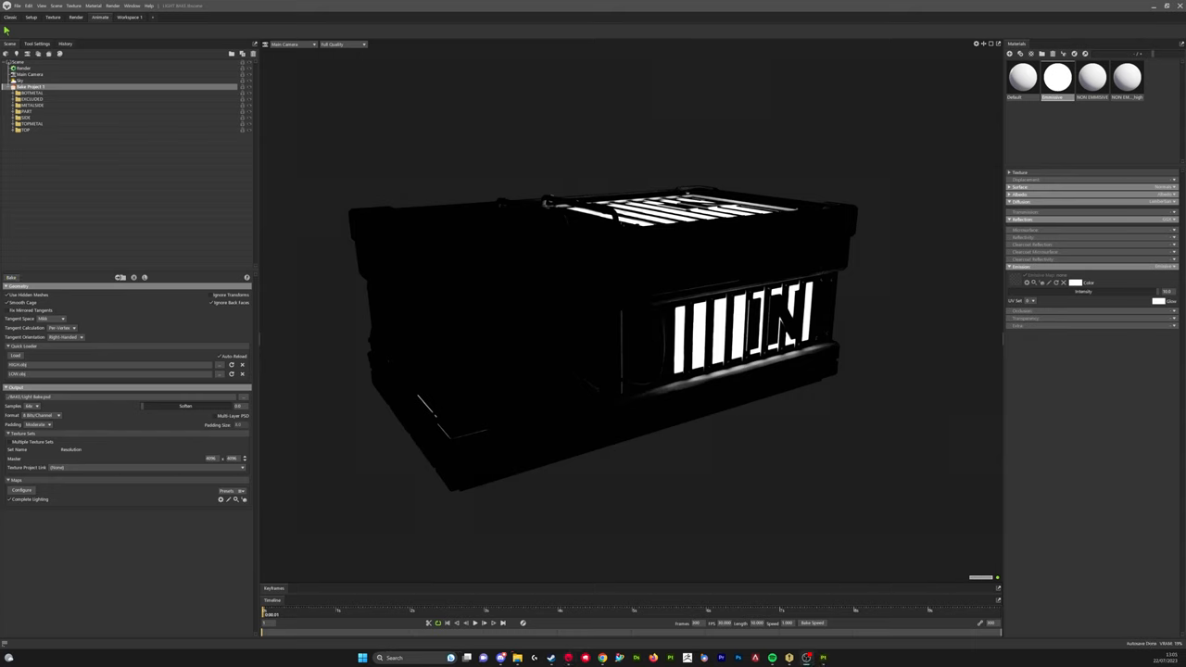
{"action": "mouse_move", "coordinate": [193, 332]}
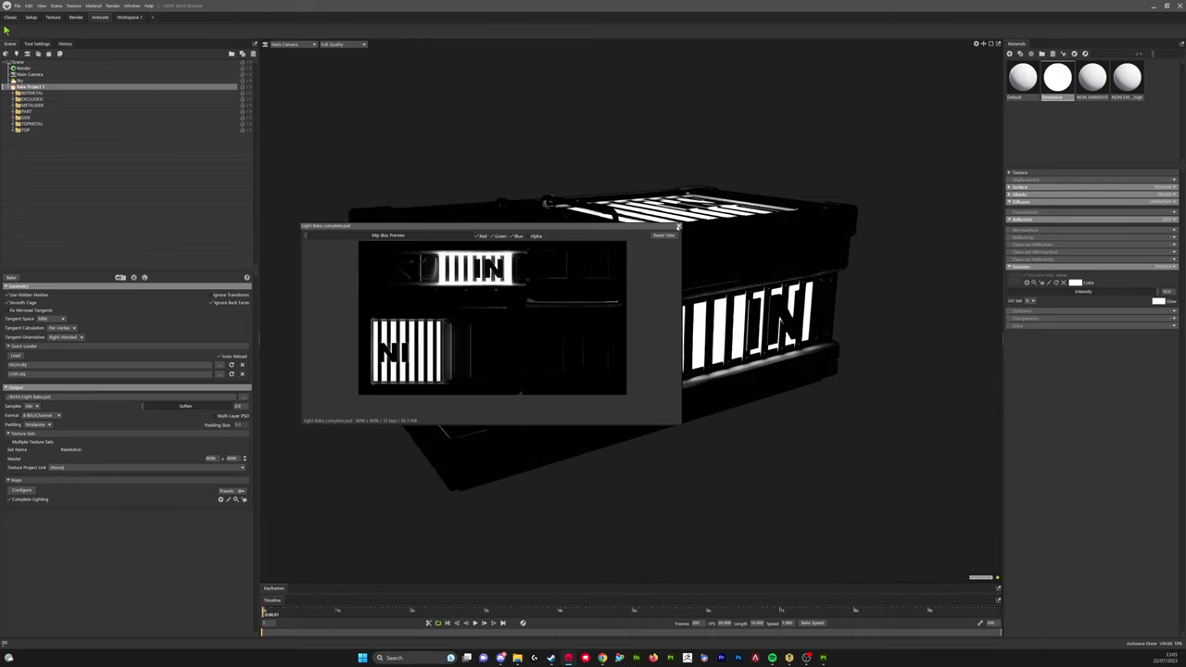
Step: Close the grille light-map preview before moving to Substance 3D Painter
{"action": "left_click", "coordinate": [674, 235]}
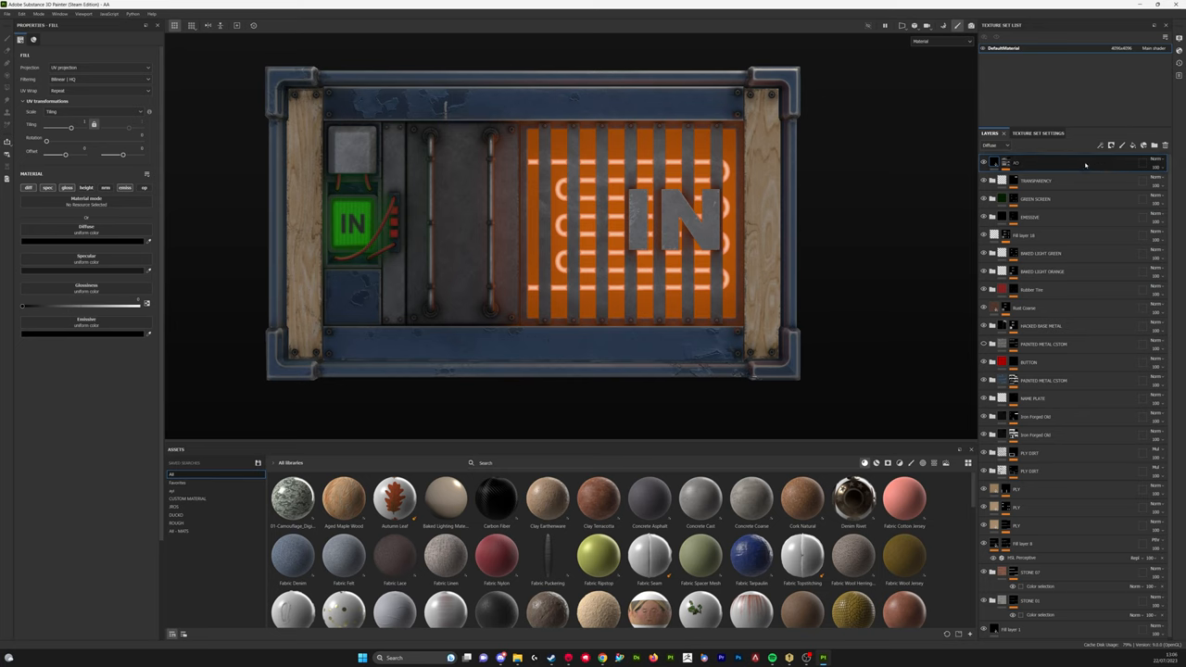
Step: Hide the crate texture layer folders so the panel shows its plain white base
{"action": "left_click", "coordinate": [1036, 182]}
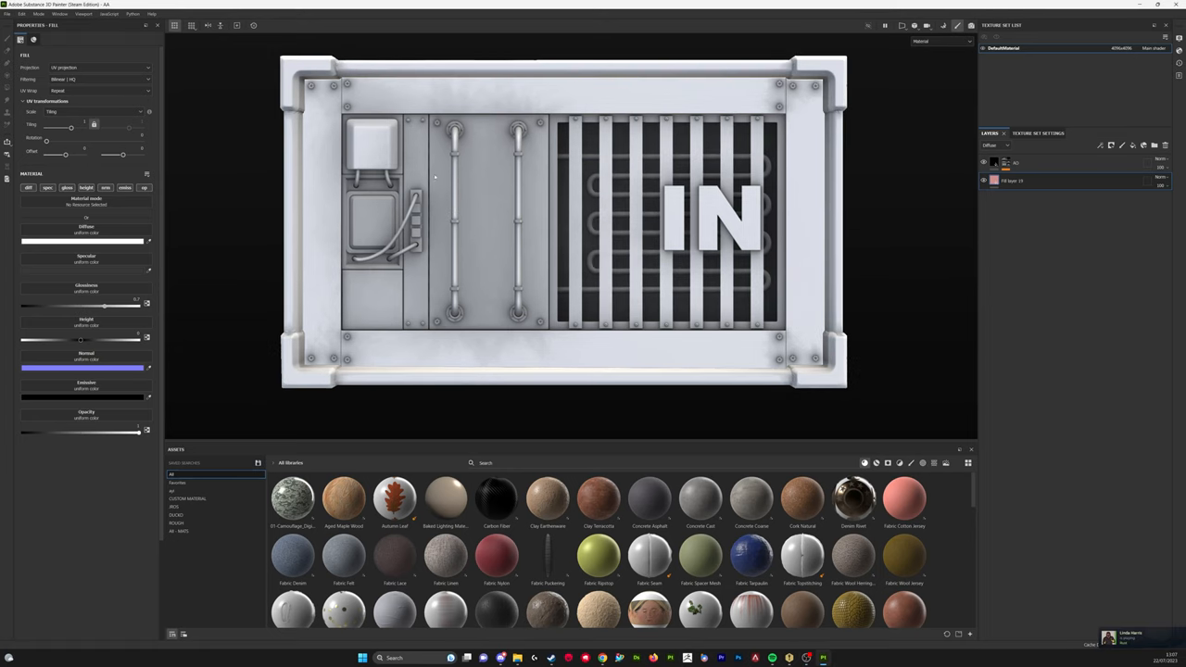
{"action": "mouse_move", "coordinate": [904, 152]}
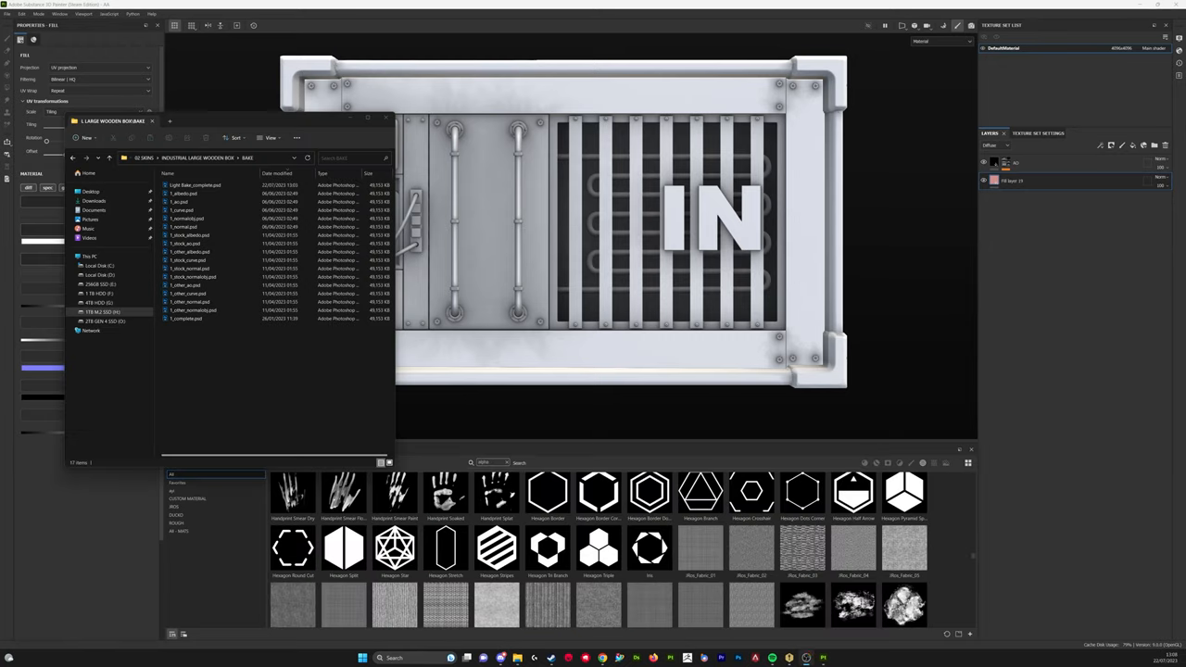
Step: Import the baked light-map PNG from Explorer into the Painter shelf
{"action": "left_click", "coordinate": [194, 185]}
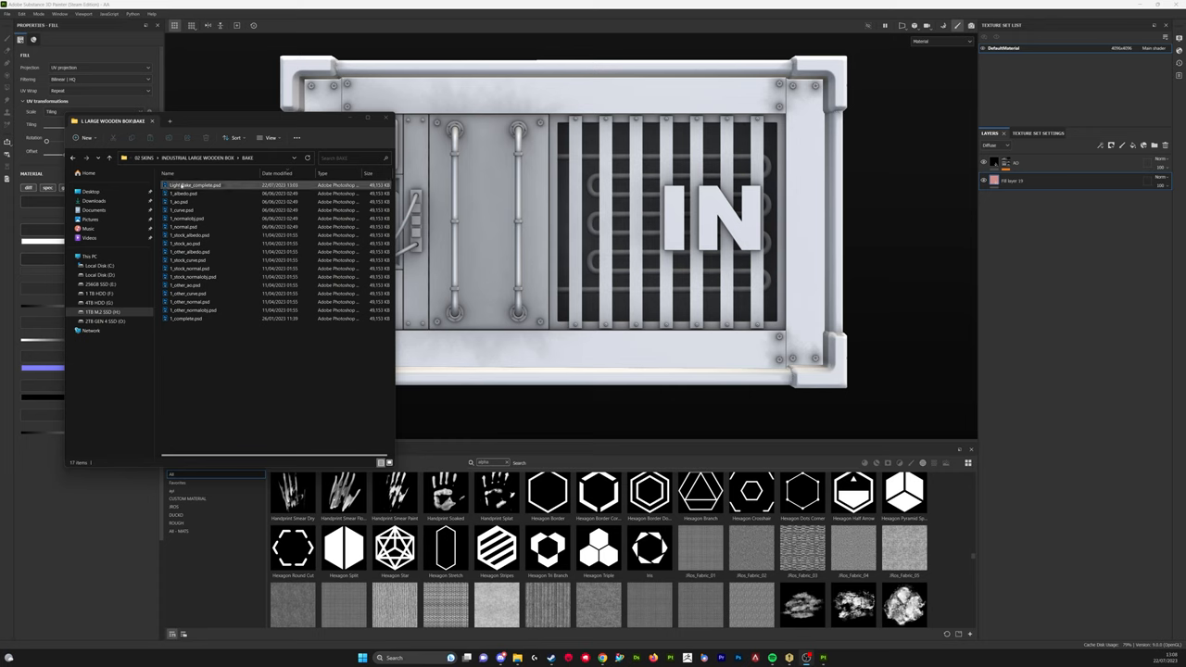
{"action": "left_click_drag", "start_coordinate": [195, 185], "coordinate": [473, 182]}
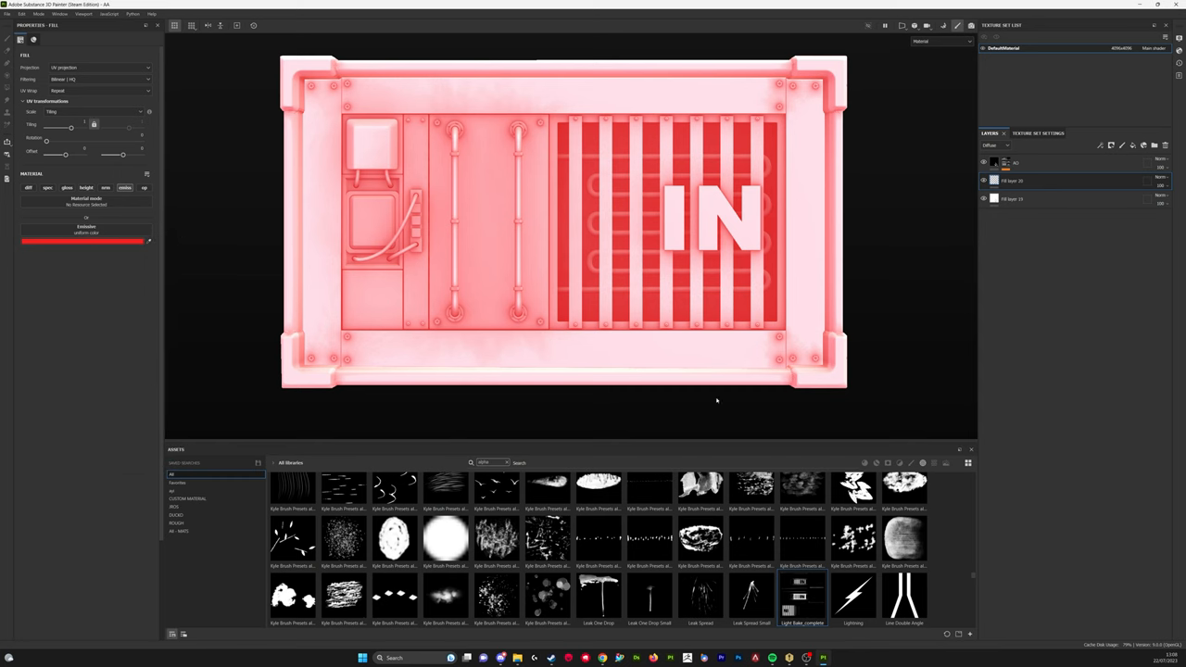
Step: Add a black mask to the red fill layer and drop the light-map alpha into it
{"action": "right_click", "coordinate": [1012, 182]}
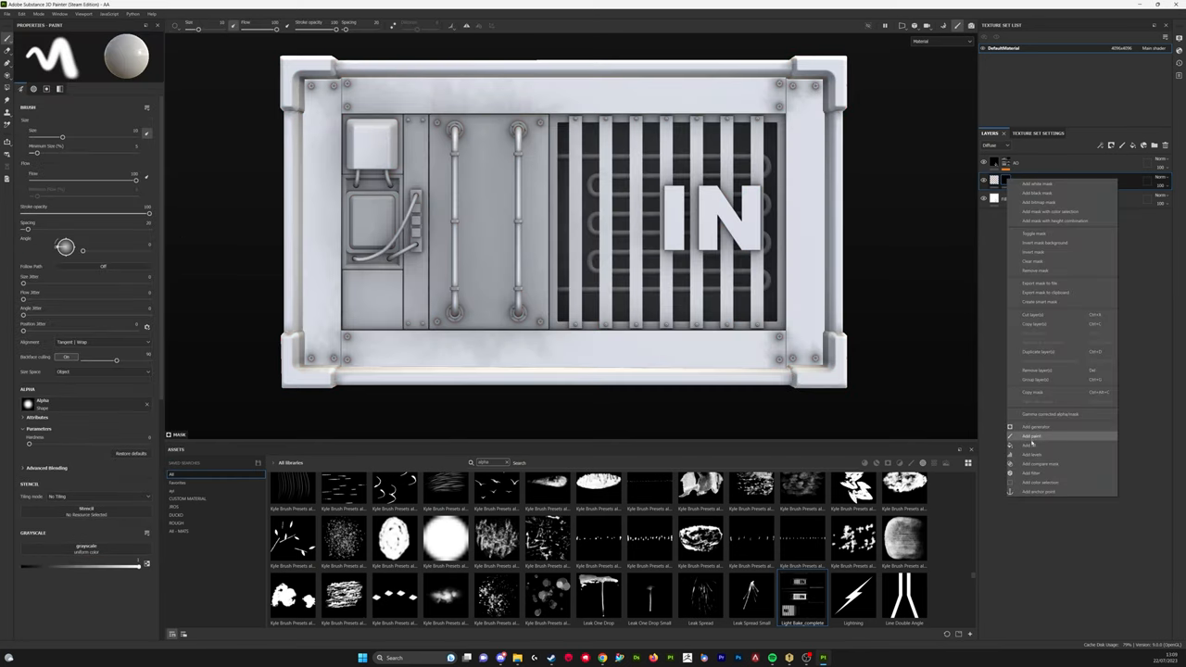
{"action": "left_click", "coordinate": [1033, 437]}
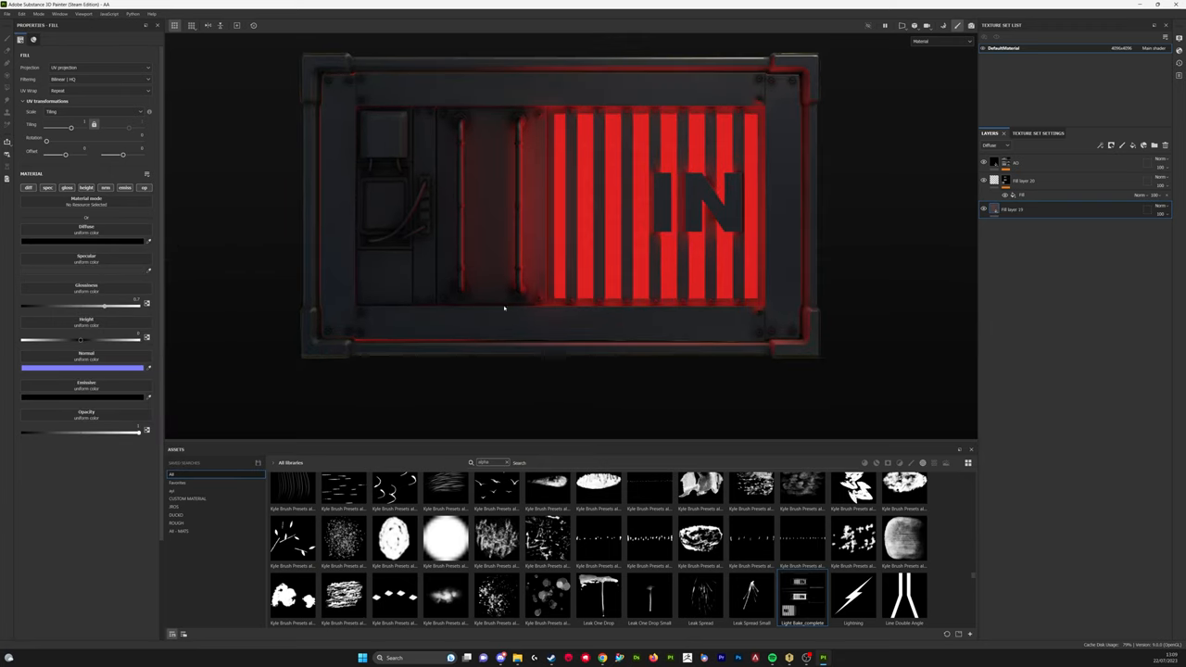
{"action": "left_click_drag", "start_coordinate": [504, 308], "coordinate": [454, 244]}
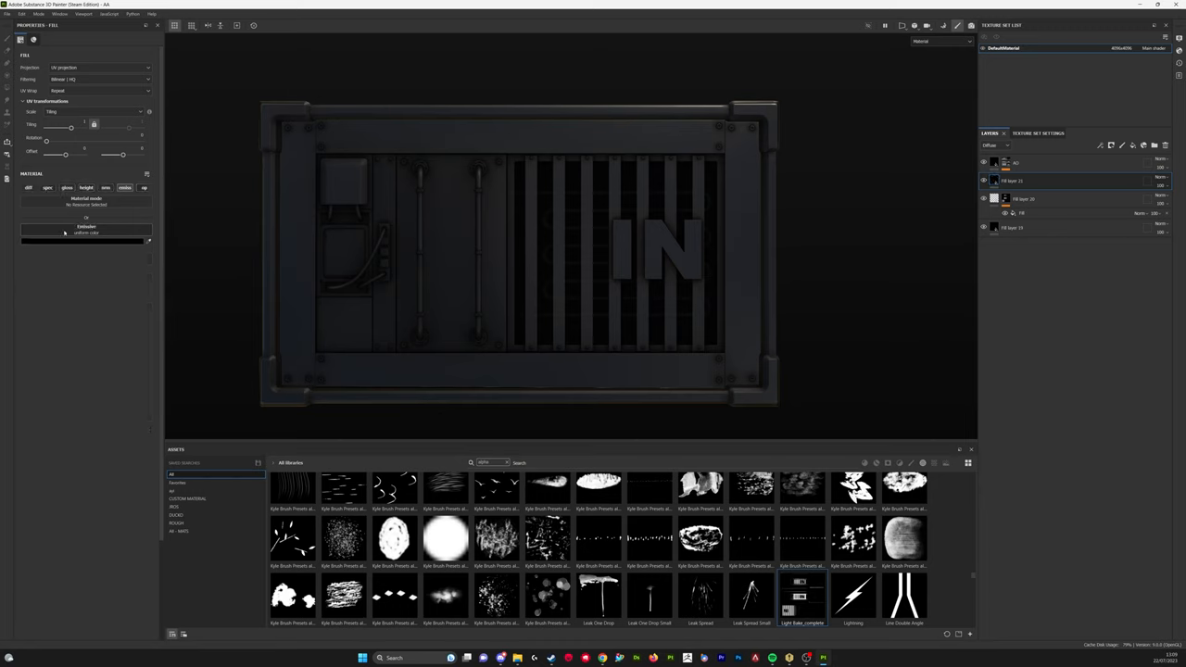
Step: Set the new fill layer to red and mask it by colour selection so the top grille glows red
{"action": "left_click", "coordinate": [85, 240]}
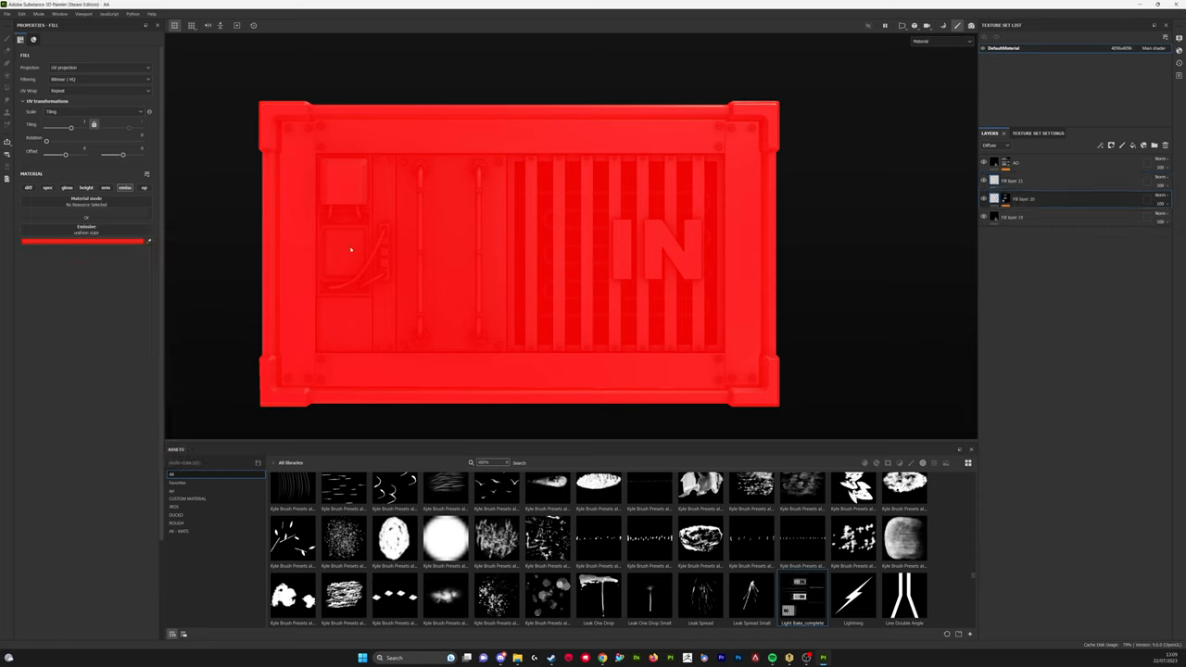
{"action": "left_click", "coordinate": [52, 241]}
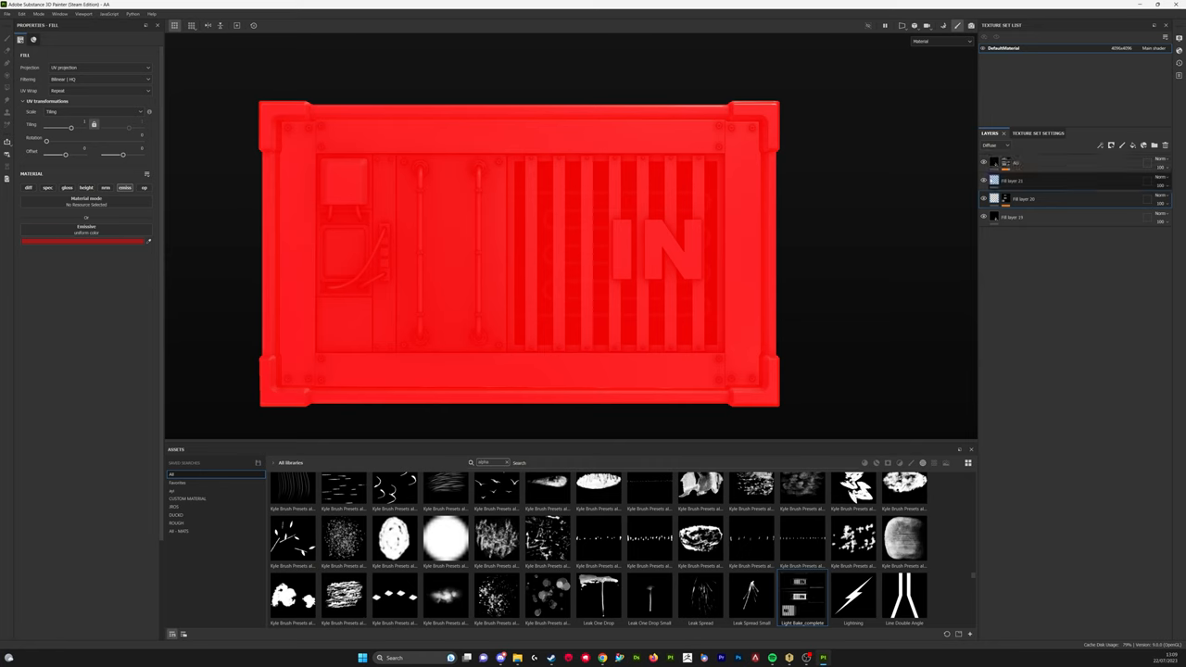
{"action": "right_click", "coordinate": [1016, 181]}
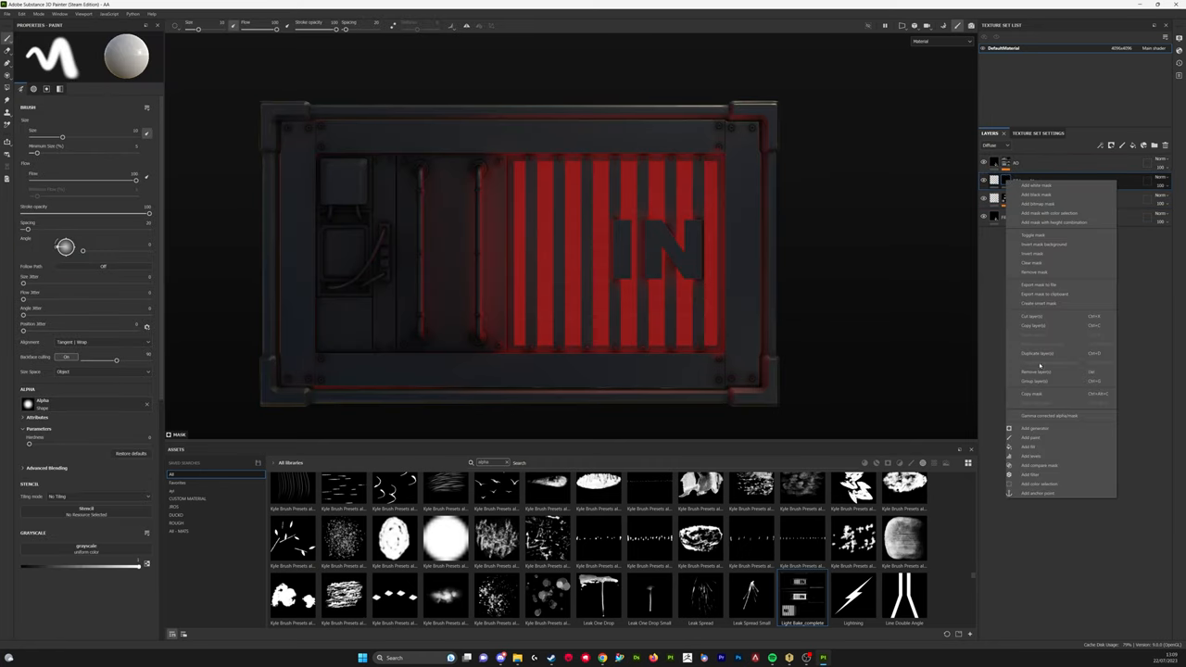
{"action": "left_click", "coordinate": [1038, 484]}
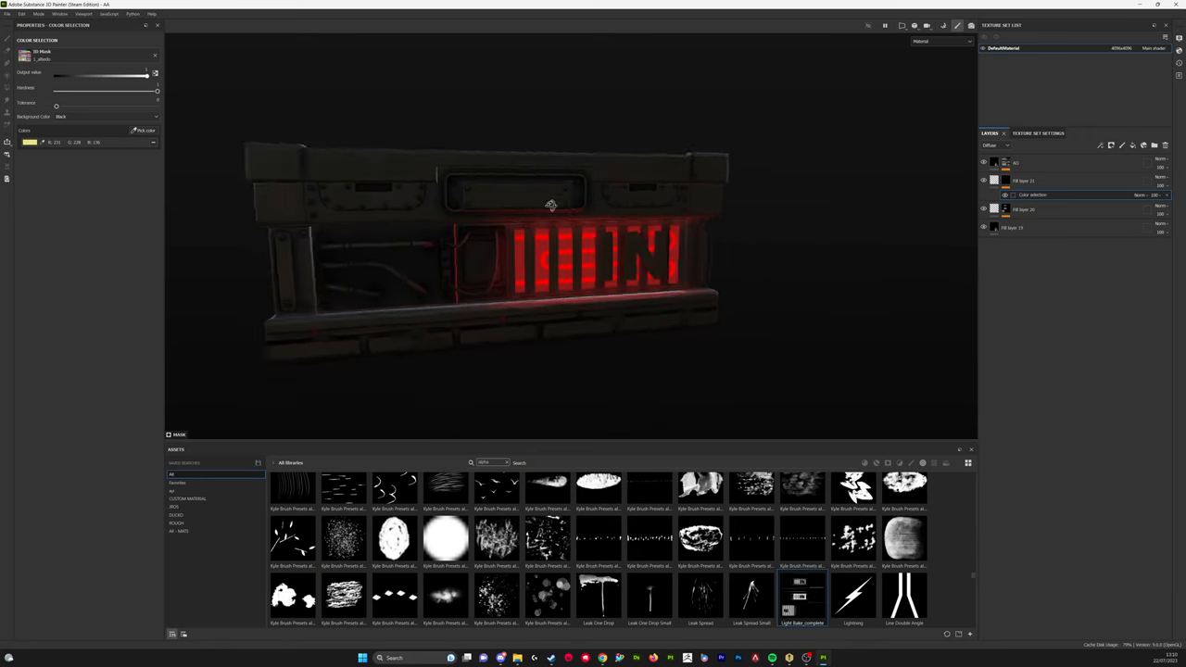
{"action": "left_click_drag", "start_coordinate": [553, 205], "coordinate": [556, 230]}
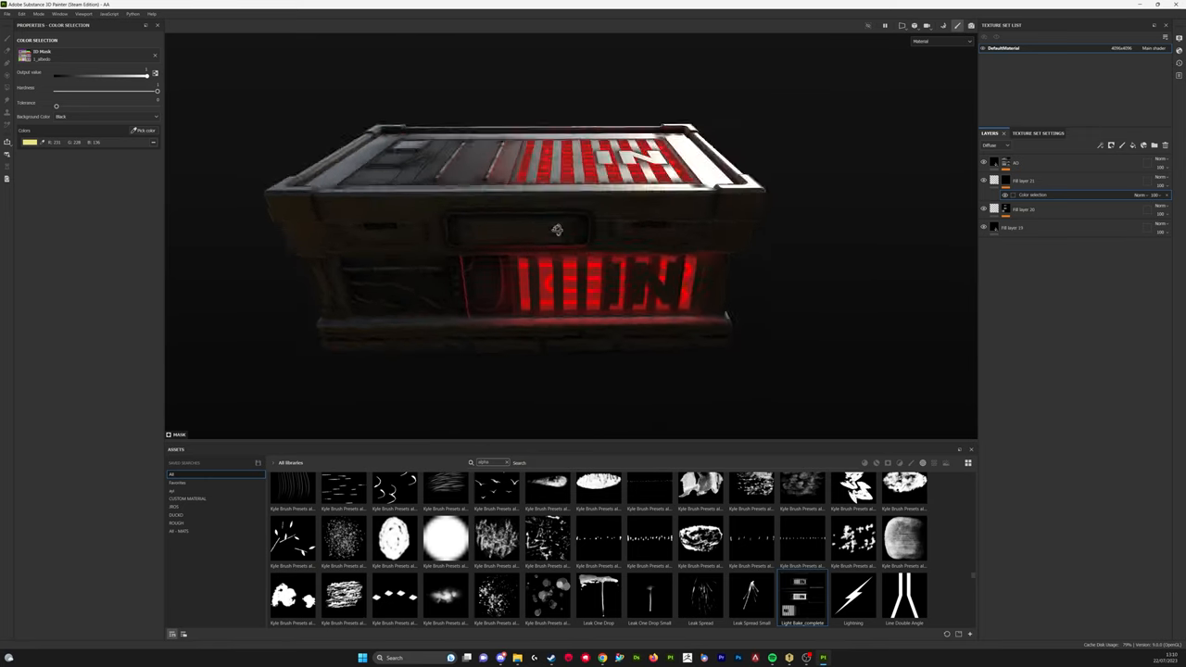